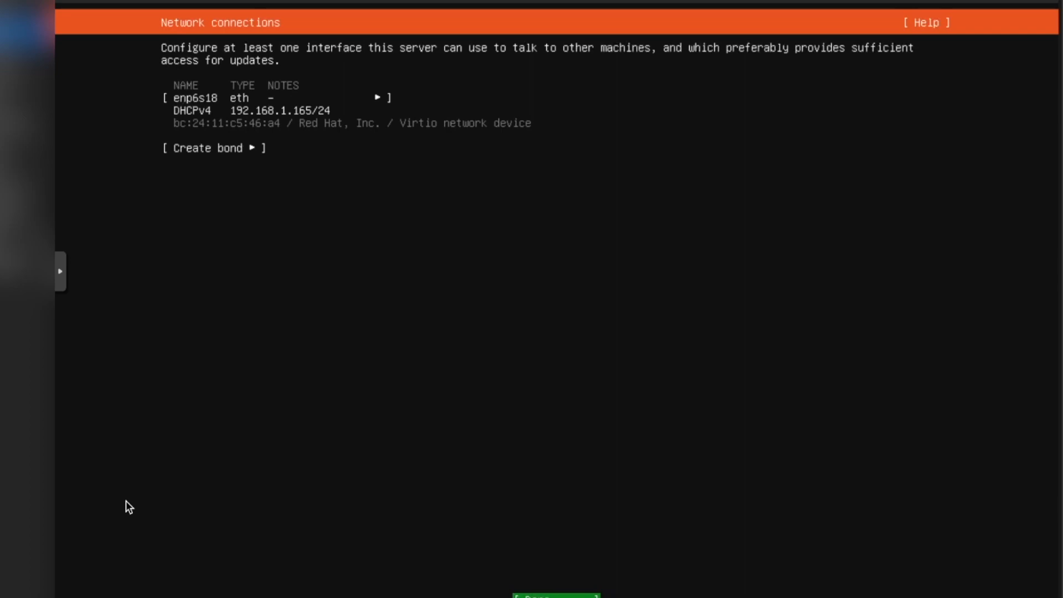
mouse_move(70, 176)
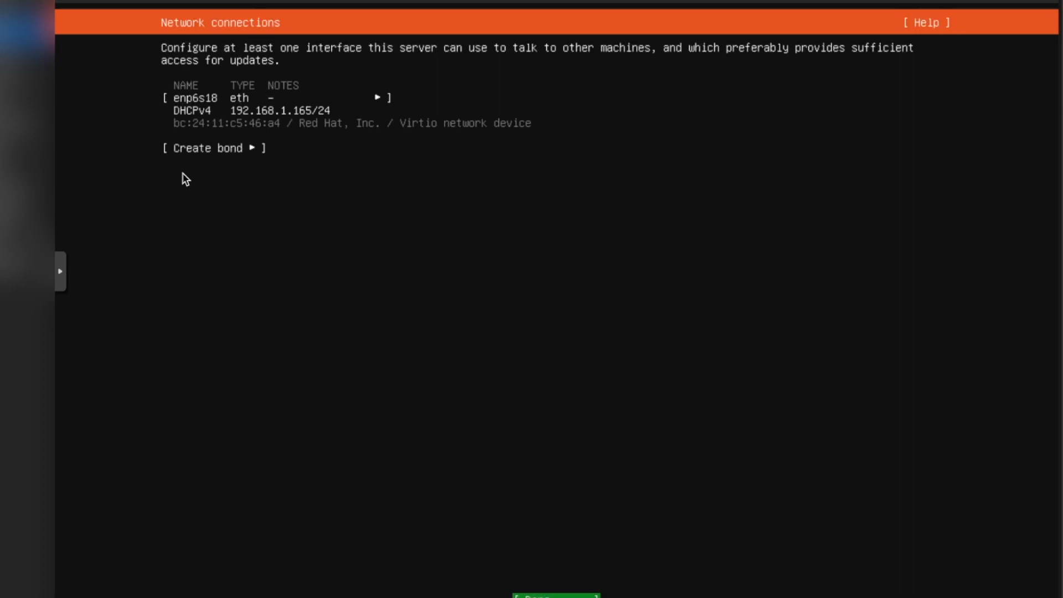
Step: Accept the DHCP network configuration and continue with no proxy address
left_click(556, 596)
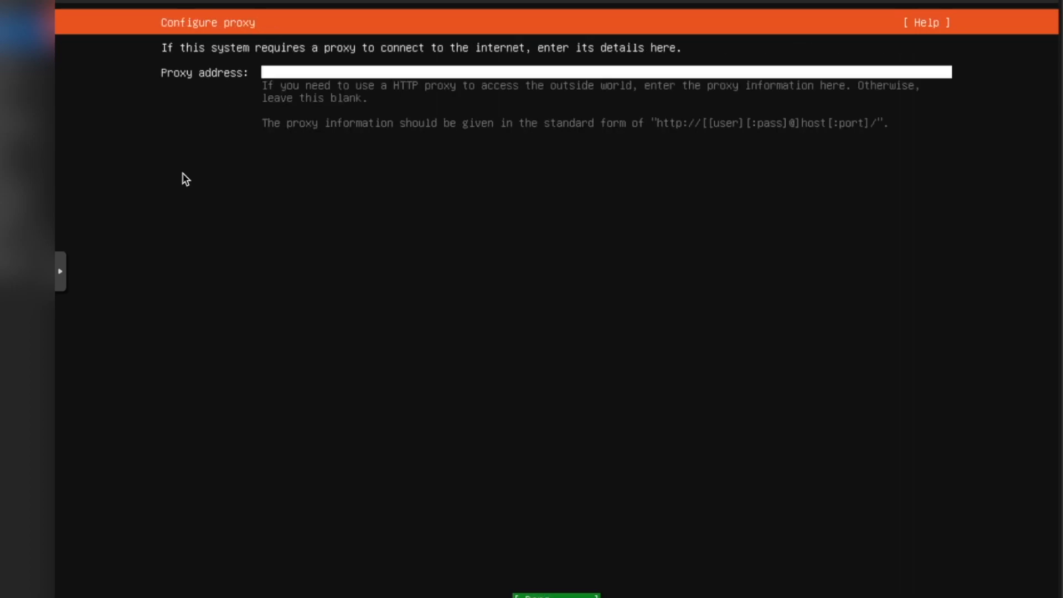
left_click(550, 597)
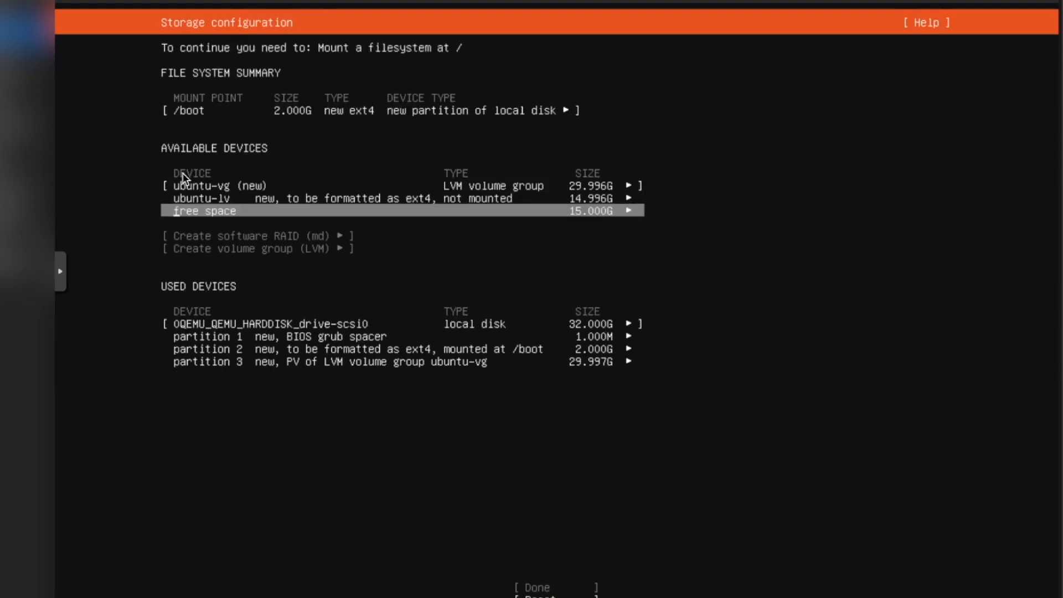
Step: Resize ubuntu-lv to 29.99G mounted at /, confirm the disk wipe, and start installing
left_click(632, 198)
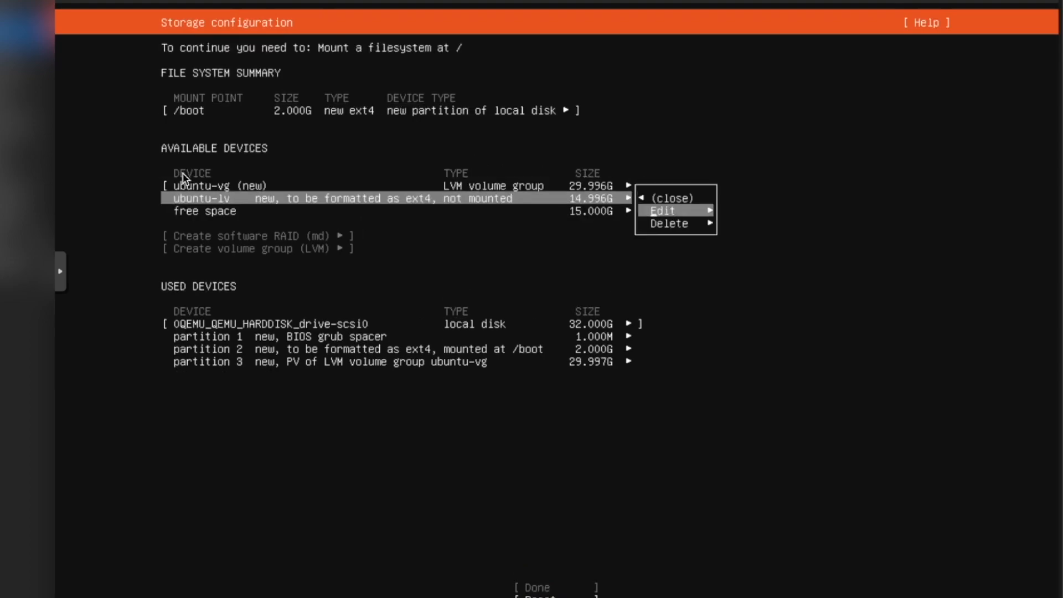
left_click(663, 211)
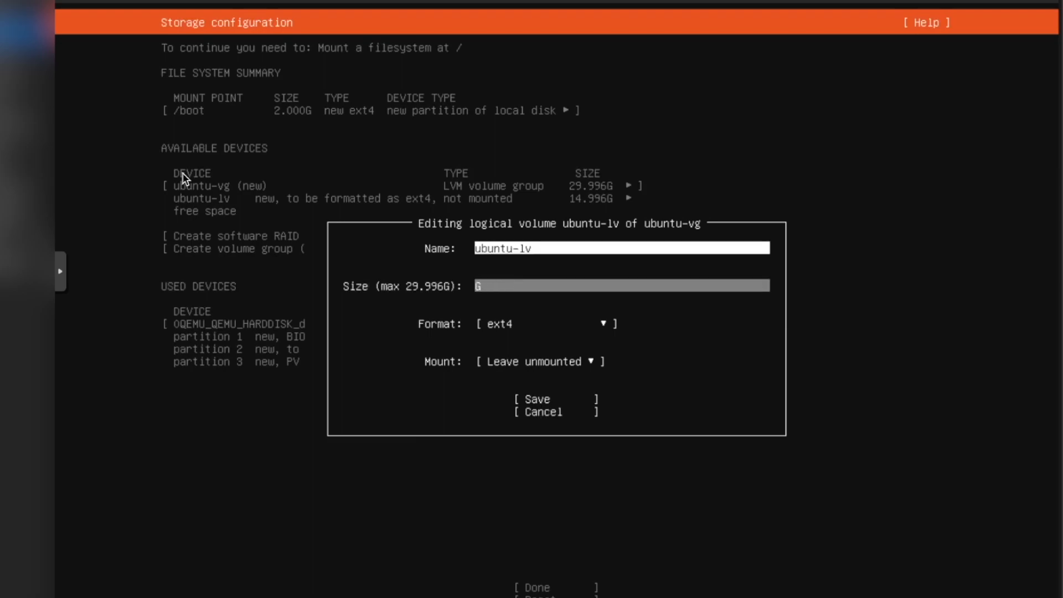
mouse_move(351, 343)
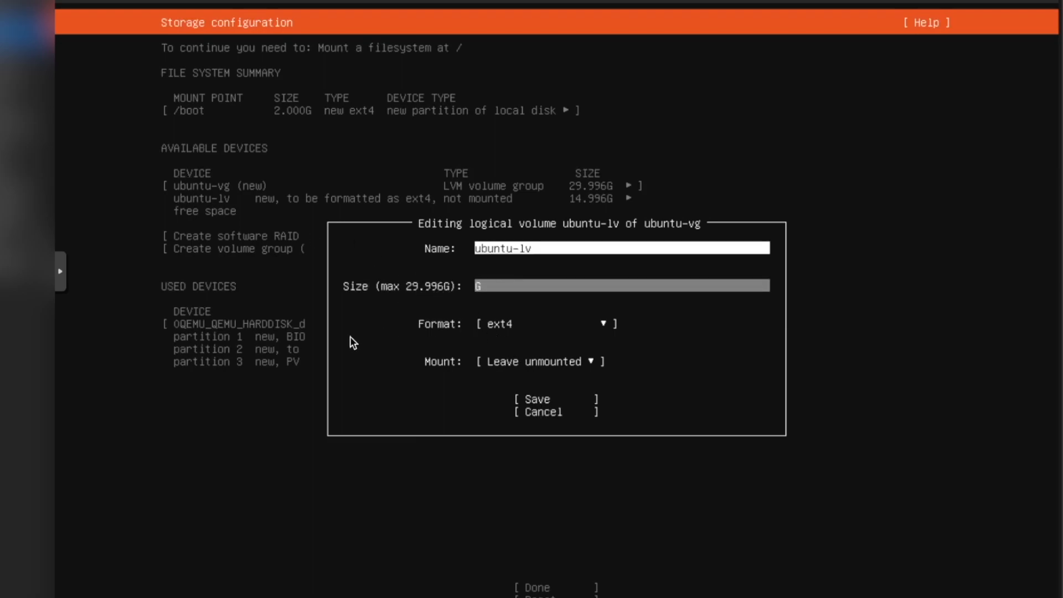
type("29.996")
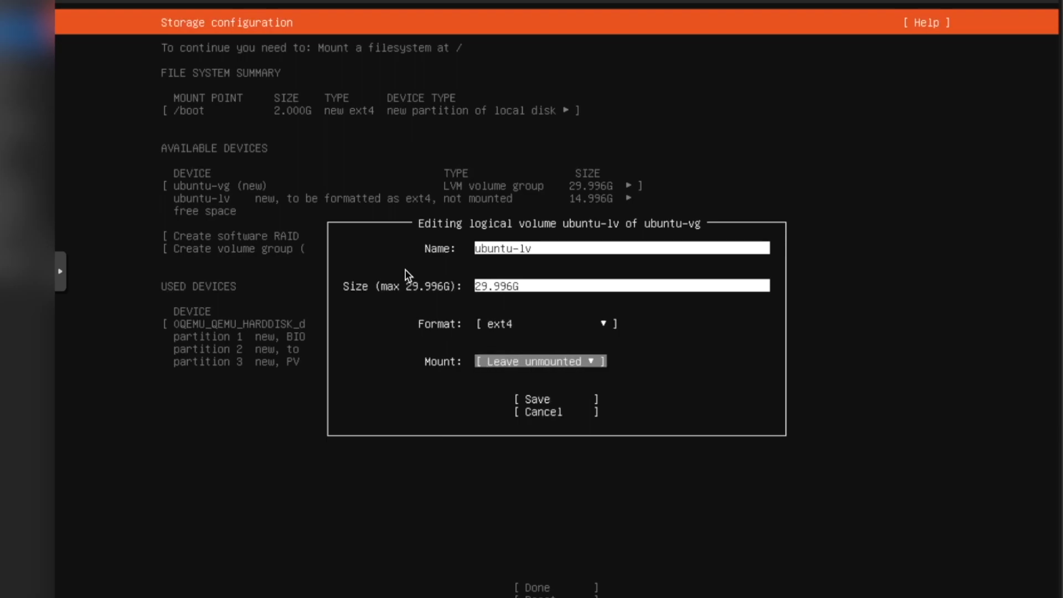
mouse_move(501, 365)
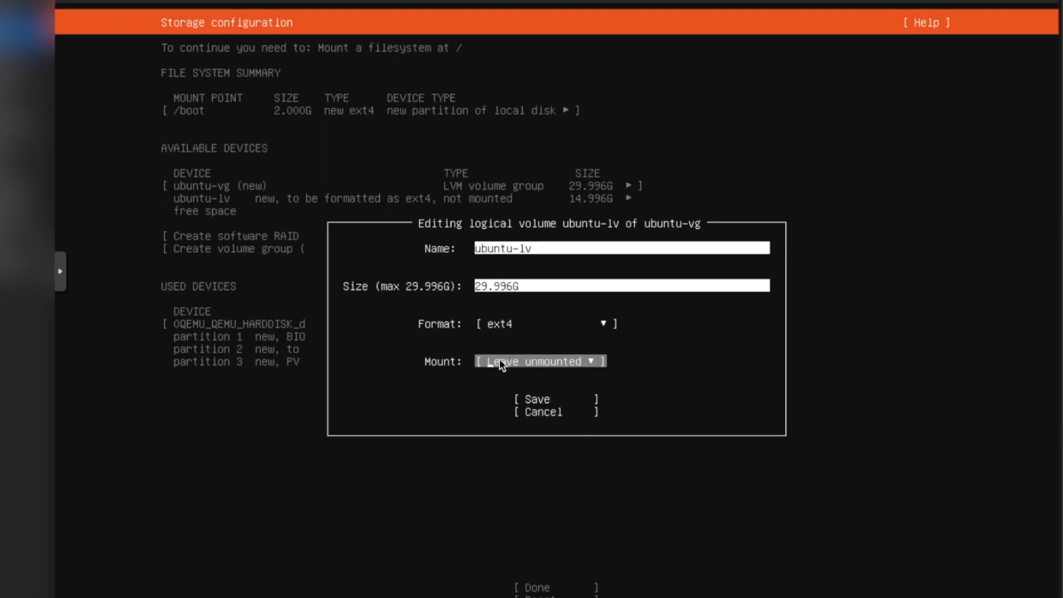
left_click(538, 361)
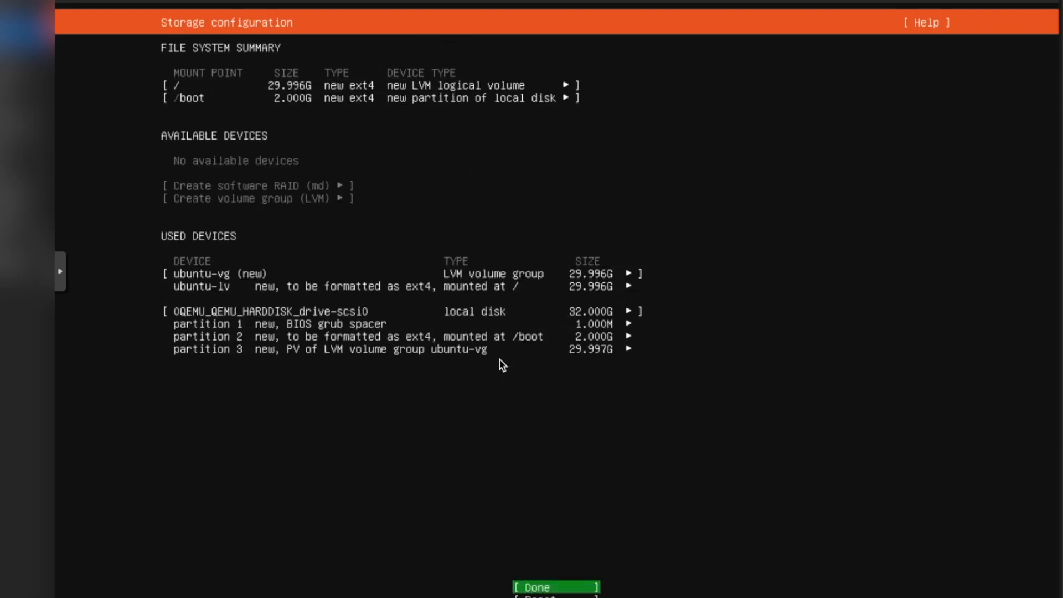
left_click(550, 586)
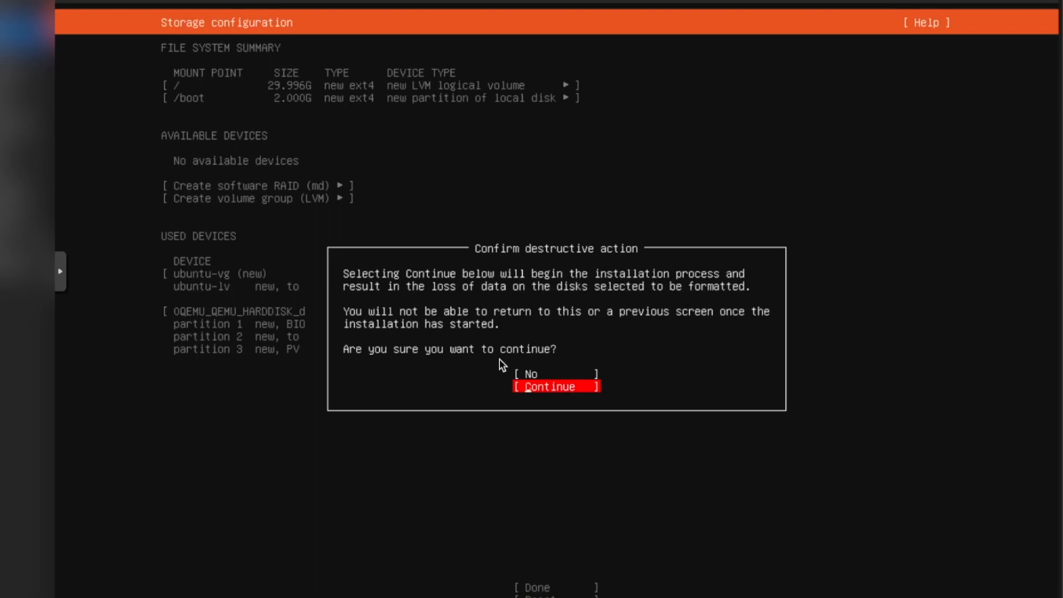
left_click(550, 386)
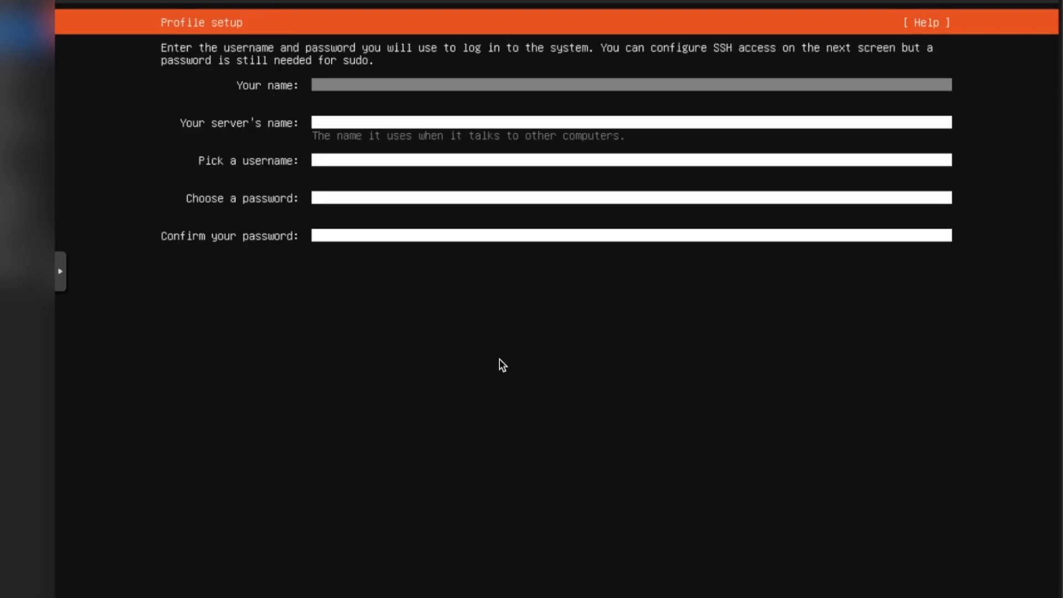
Step: Enter profile name Beam Networks and server bn-nodered-d, skip Ubuntu Pro, then reboot
type("Beam Networks")
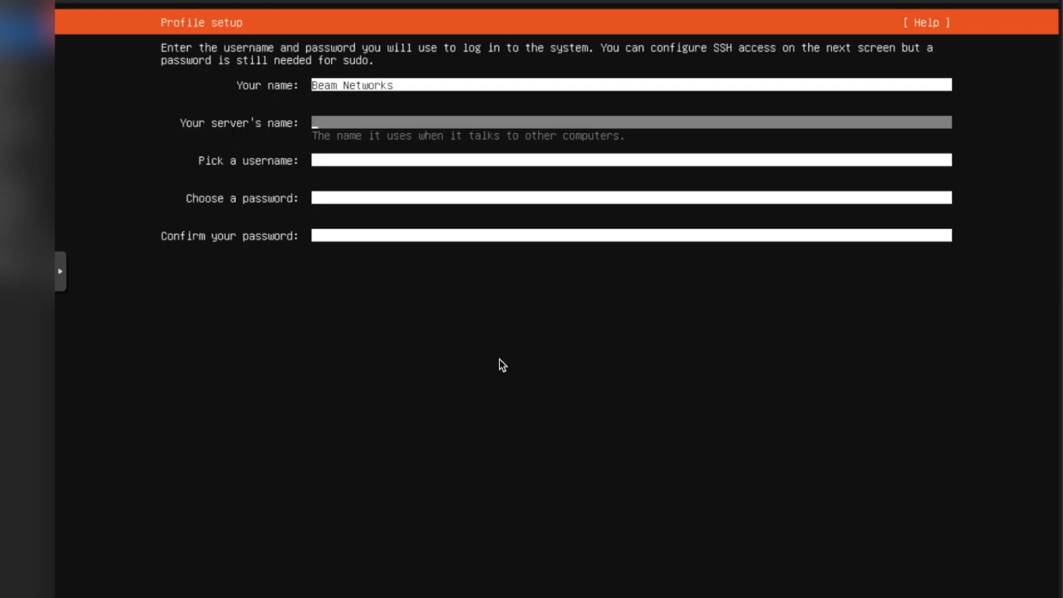
type("bn-nod")
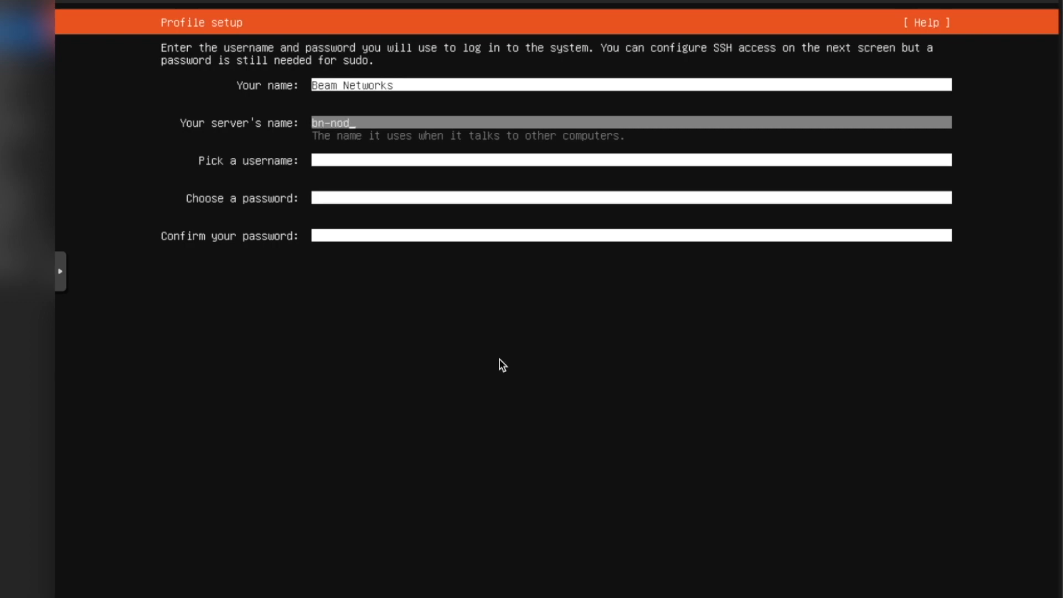
type("ered-d")
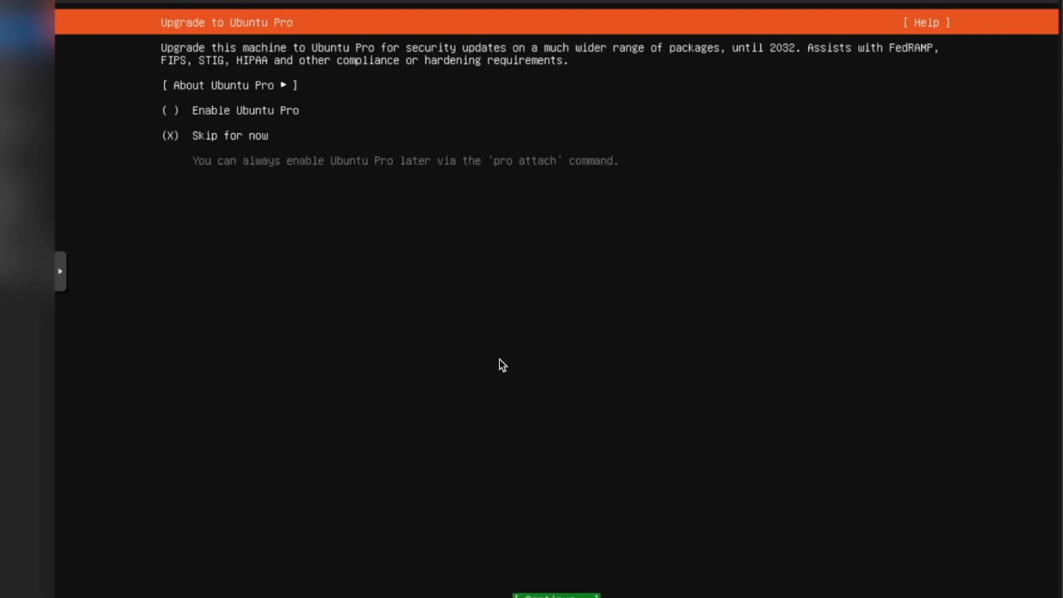
left_click(556, 596)
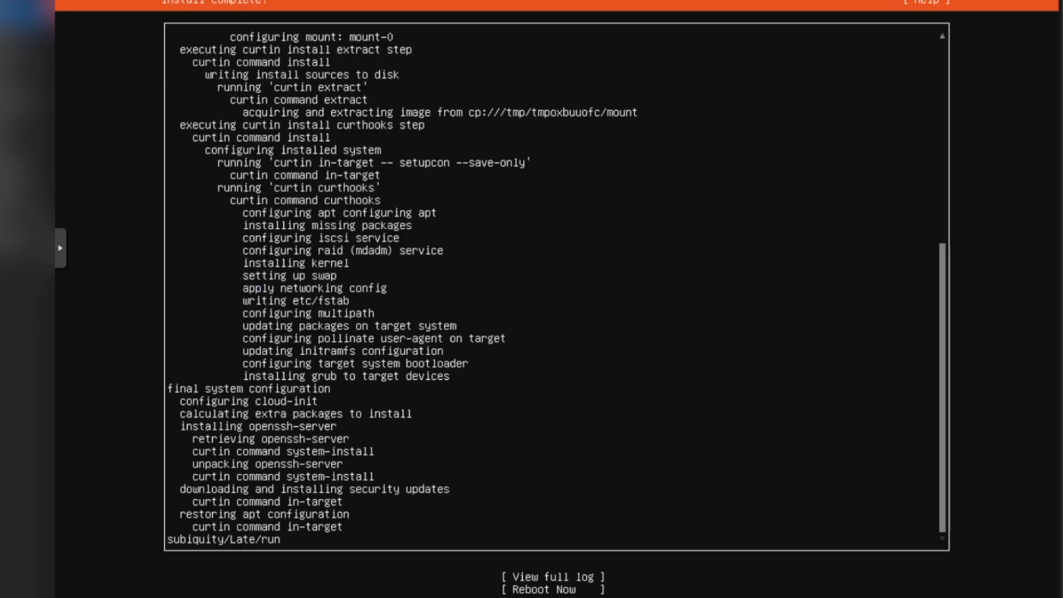
mouse_move(531, 576)
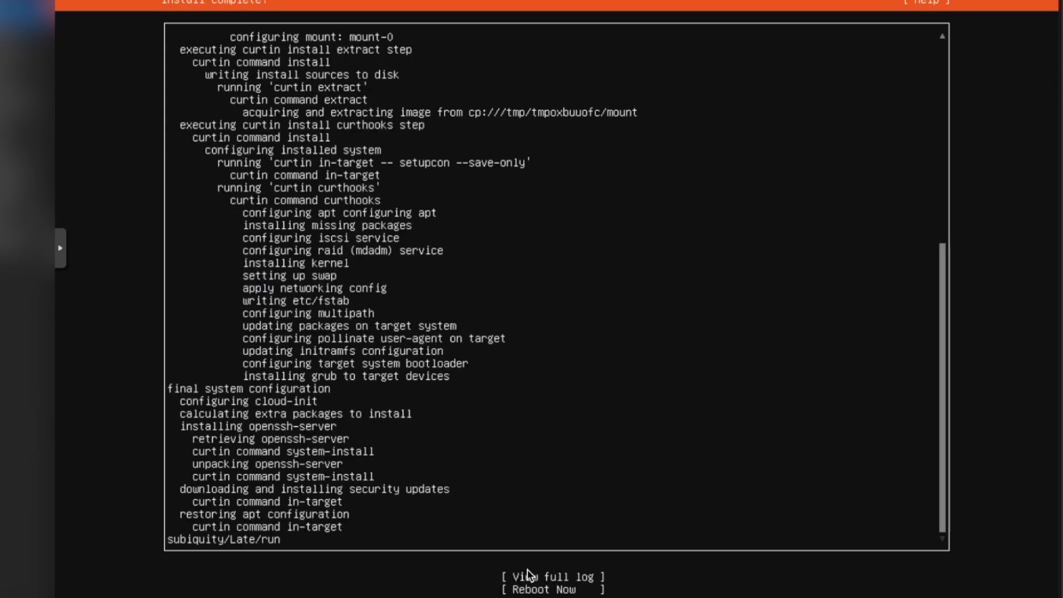
left_click(543, 590)
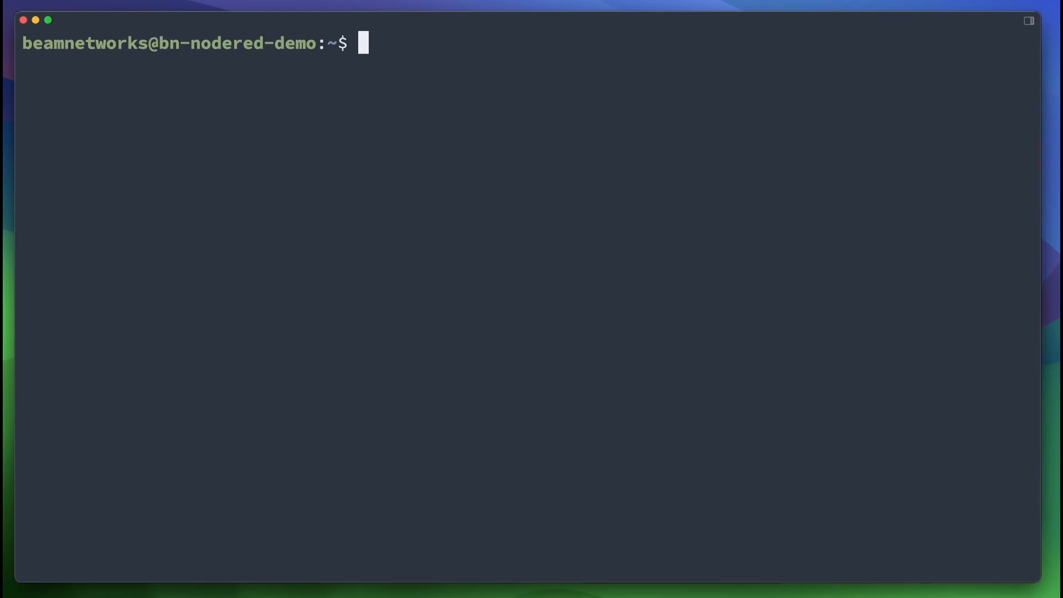
Step: Install nvm v0.39.7 with the curl install script and reload ~/.bashrc
type("curl -o- https://raw.githubusercontent.com/nvm-sh/nvm/v0.39.7/install.sh | bash")
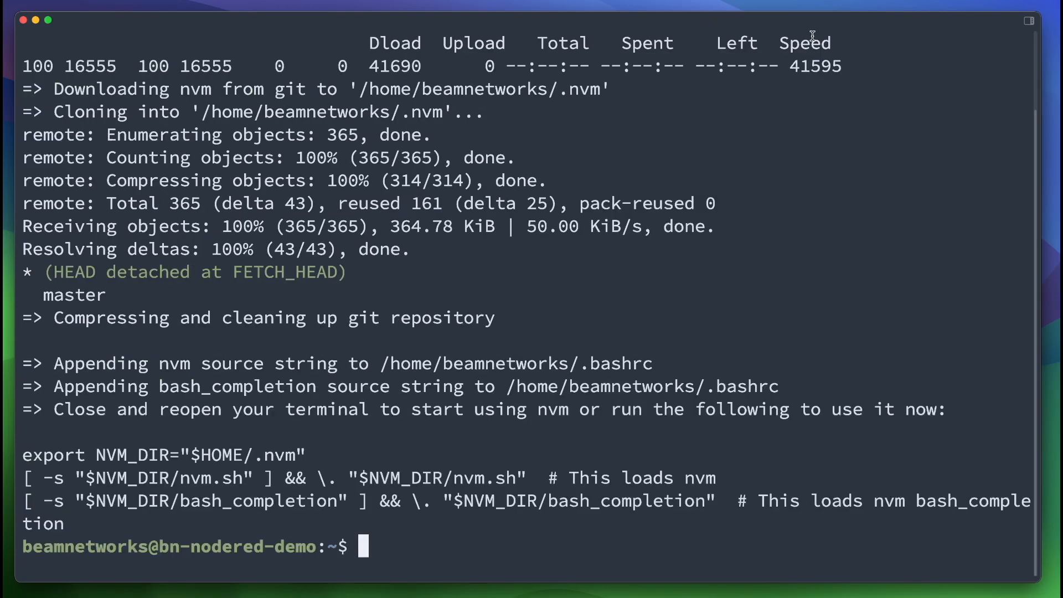
type("source ~/.bashrc")
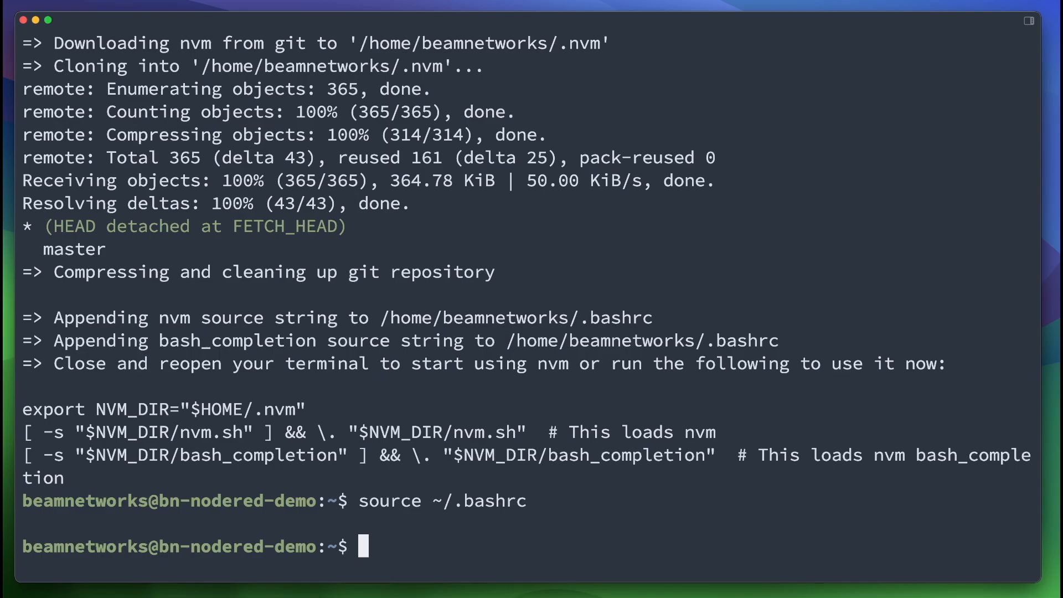
type("v")
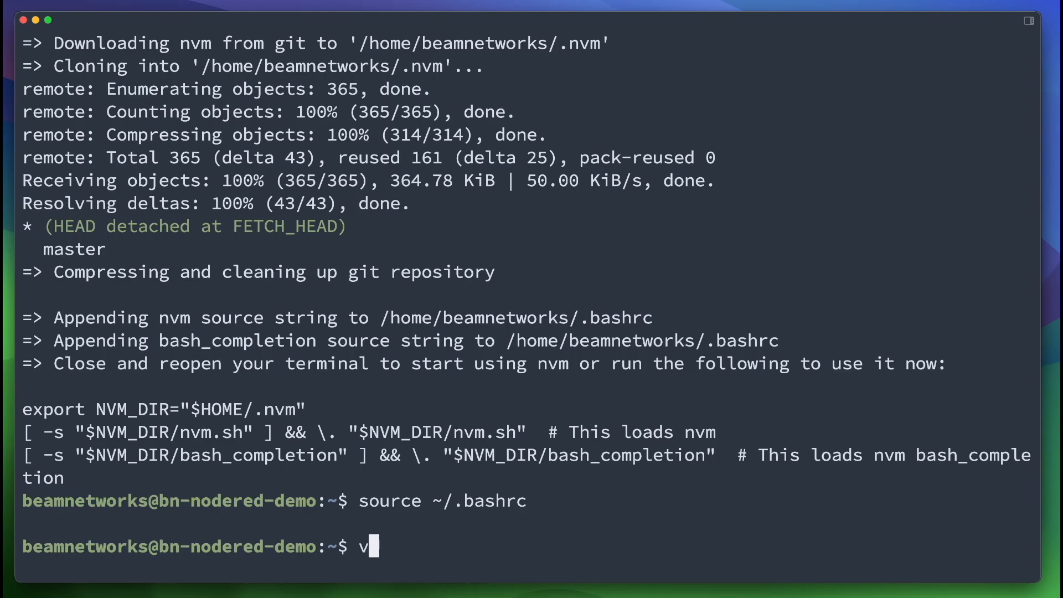
Step: List remote Node versions and install the latest LTS, v20.11.0, with nvm
type("nvm ls-rem")
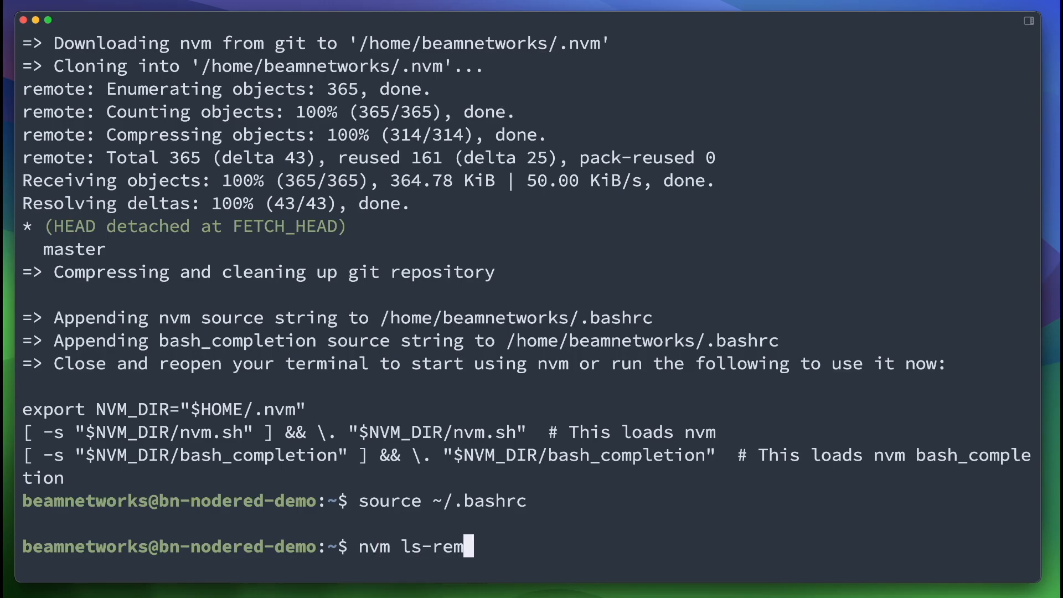
key("Enter")
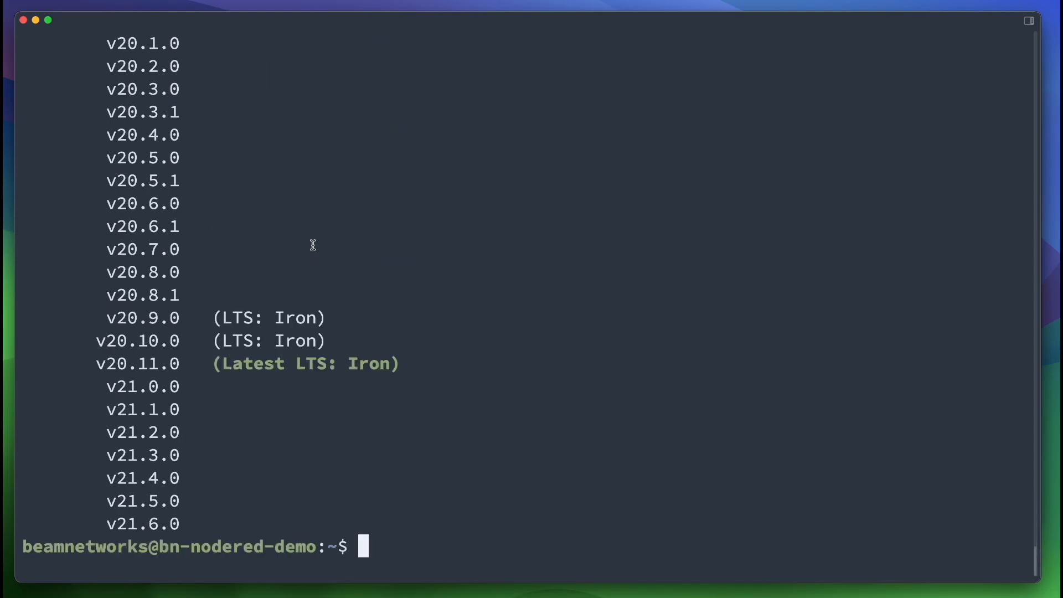
mouse_move(155, 368)
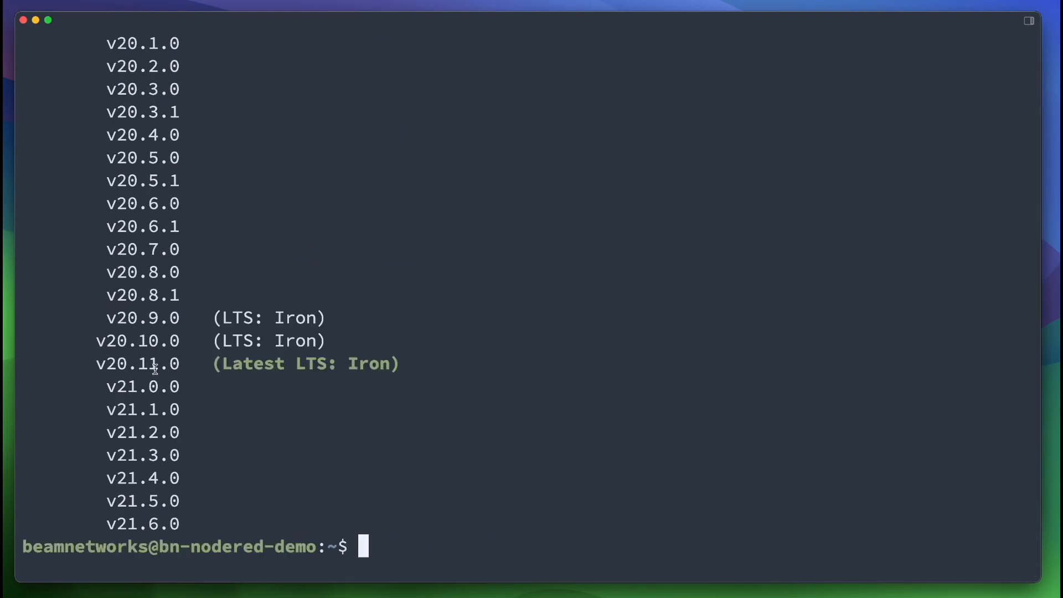
double_click(138, 364)
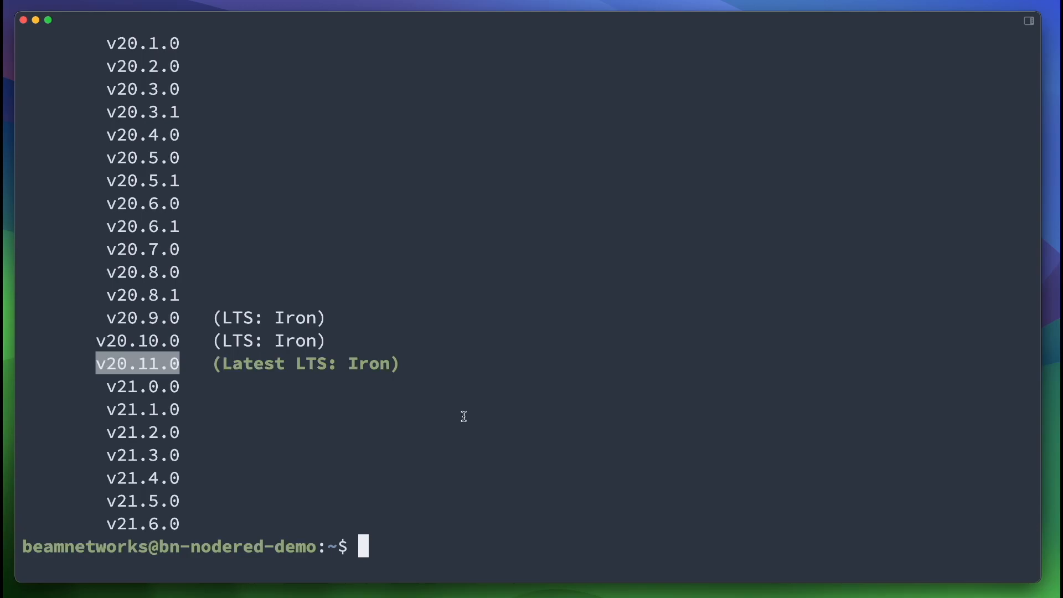
type("nvm")
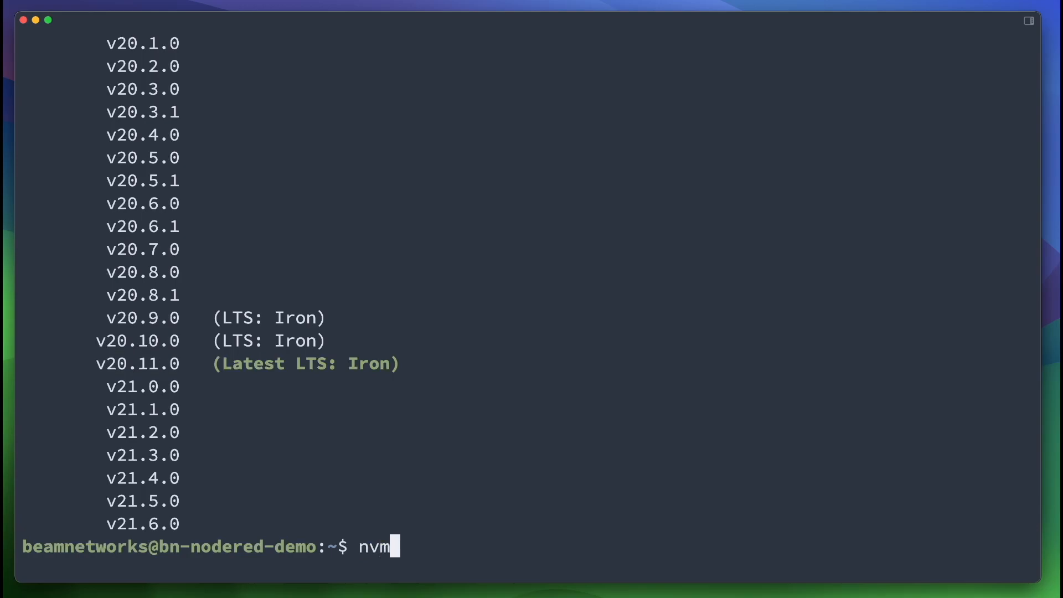
type("install v201")
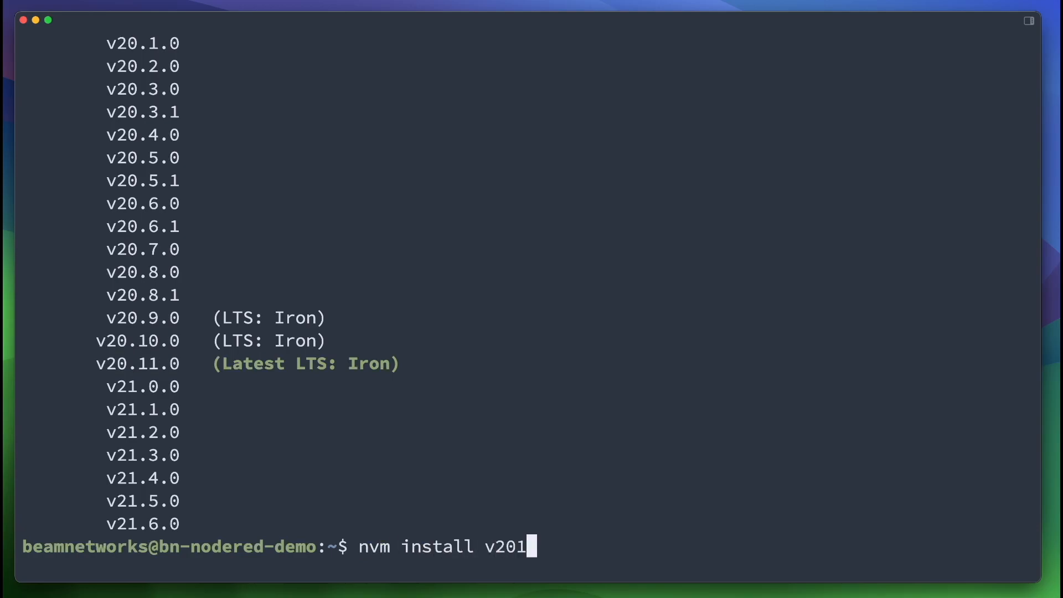
type("0.11.0")
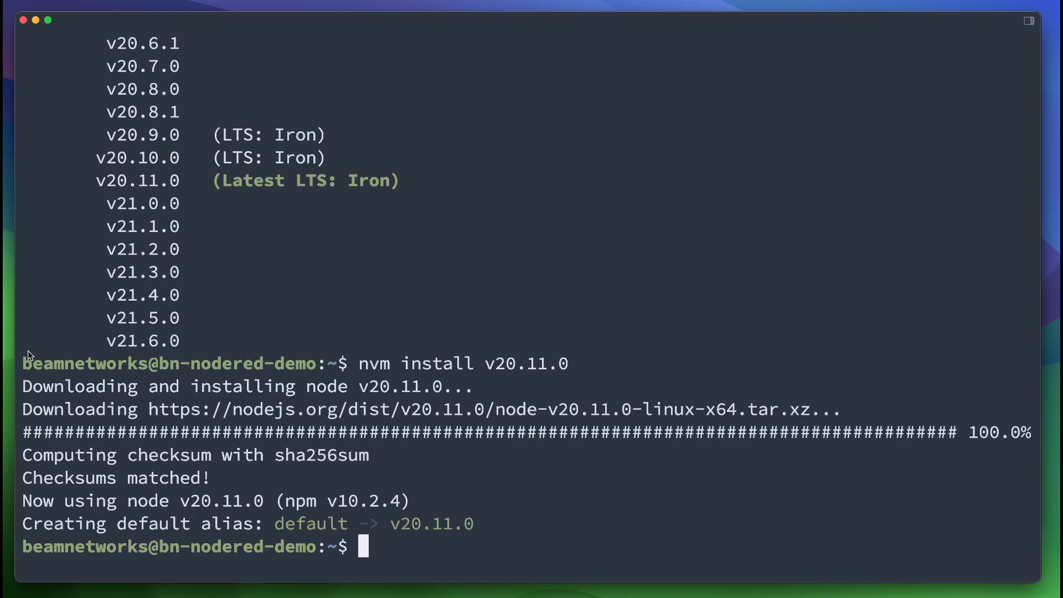
Step: Globally install node-red with --unsafe-perm, then pm2, using npm
type("npm install -g")
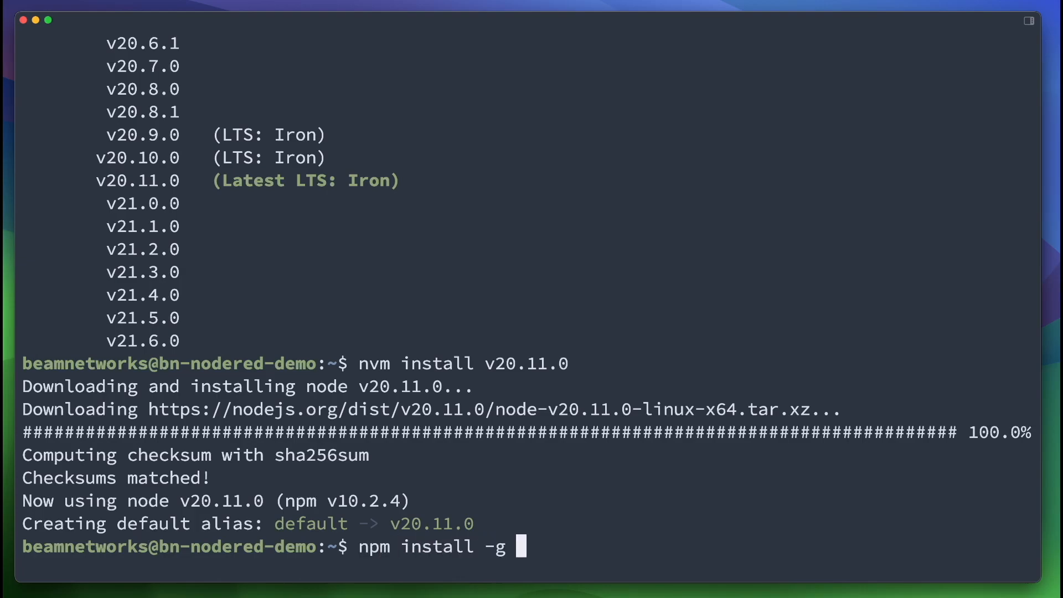
type("--un")
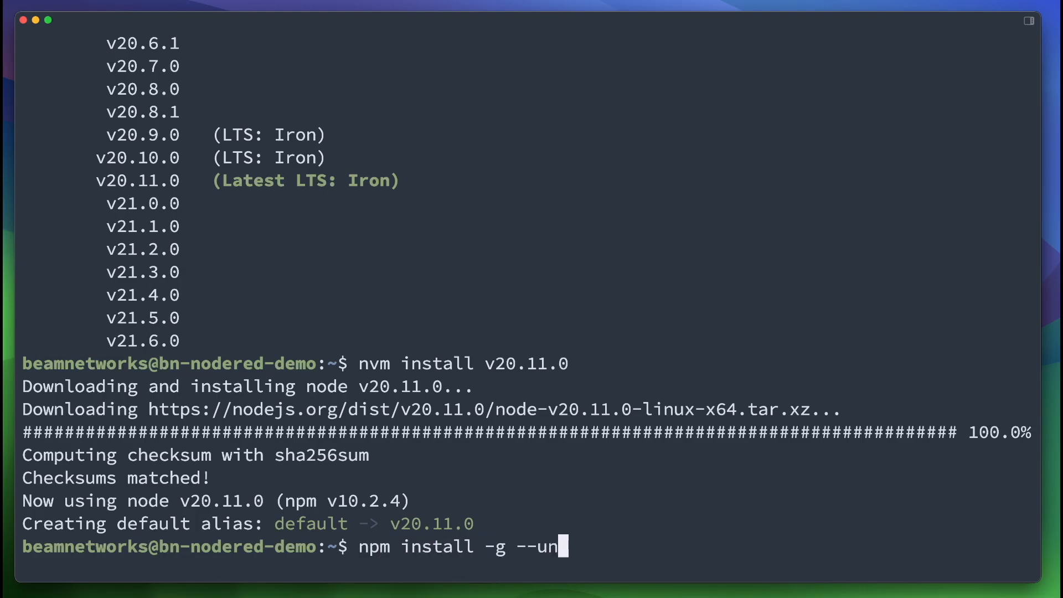
type("safe-perm node-red")
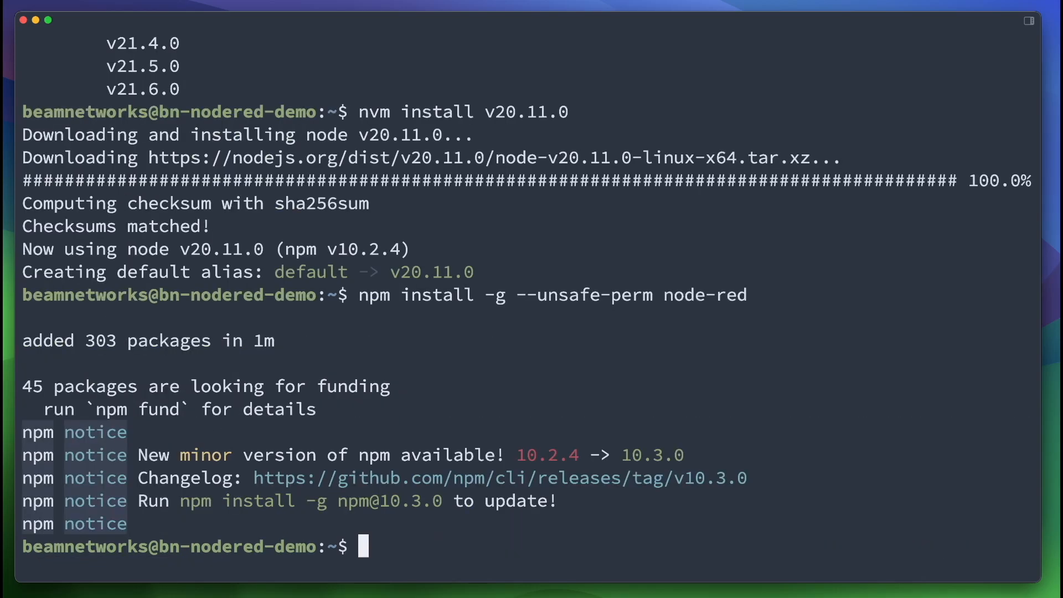
type("npm install -g pm2")
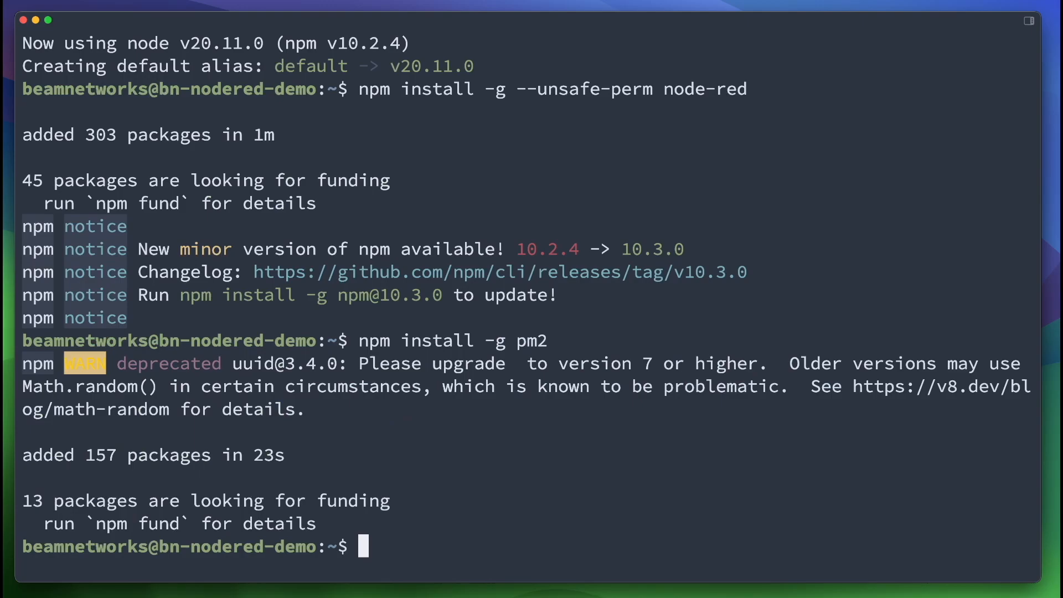
Step: Test-run node-red and stop it, start it with PM2, and generate the startup command
type("node")
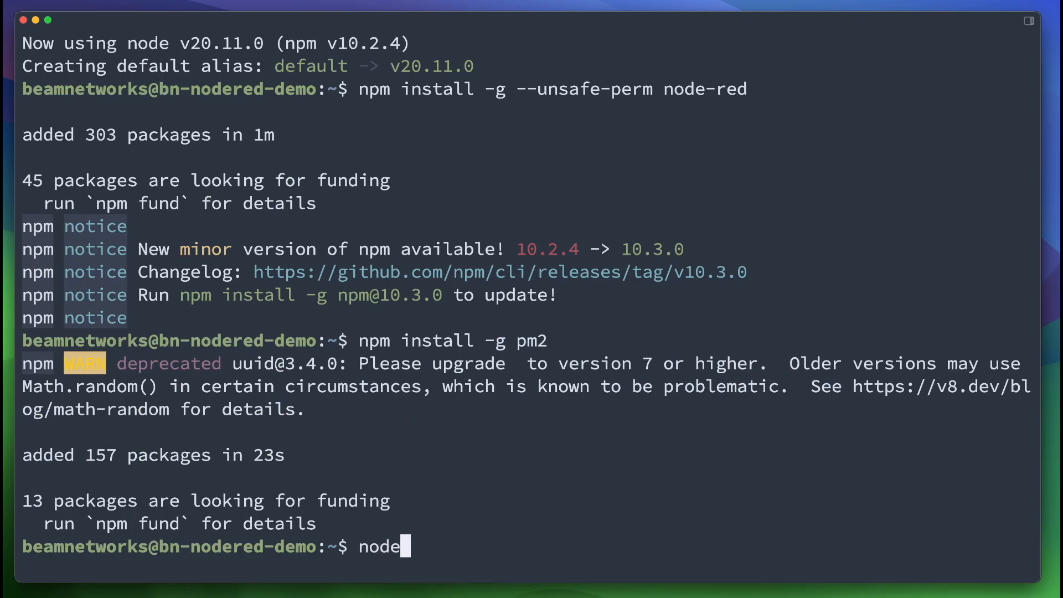
key("Enter")
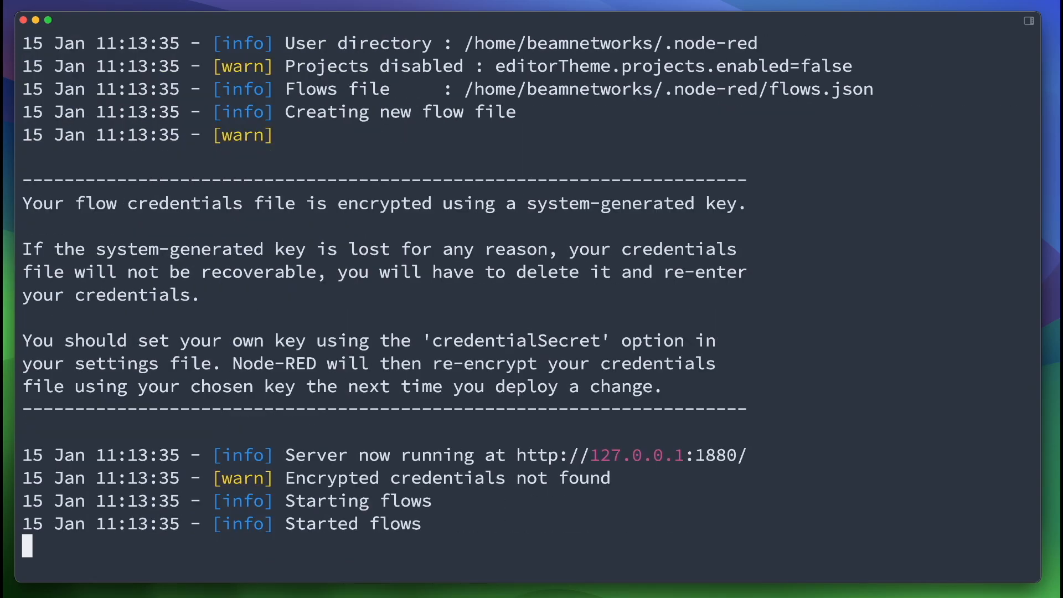
key("ctrl+c")
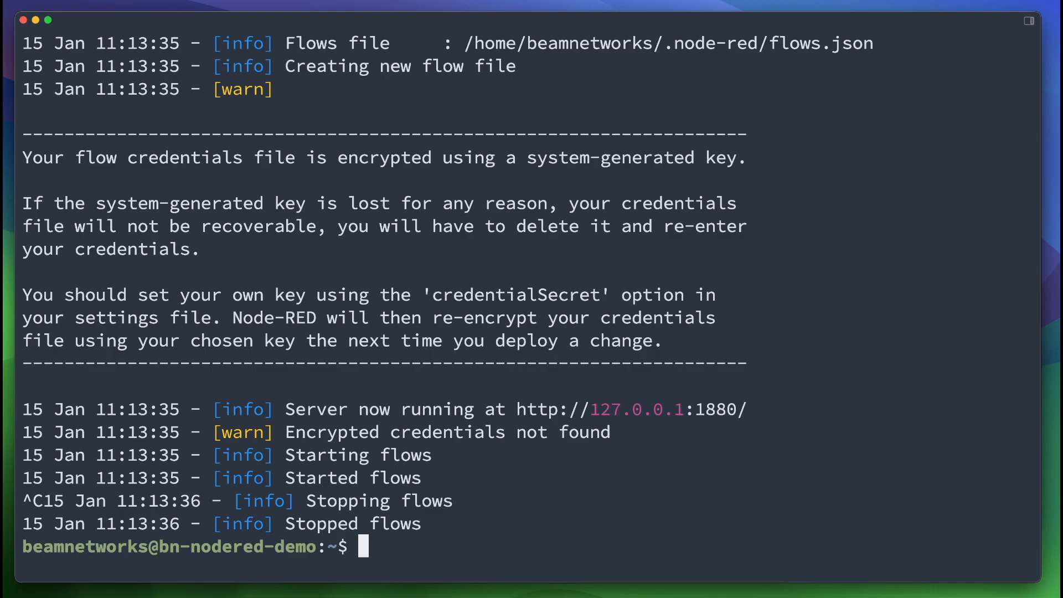
type("pm2 start node-red")
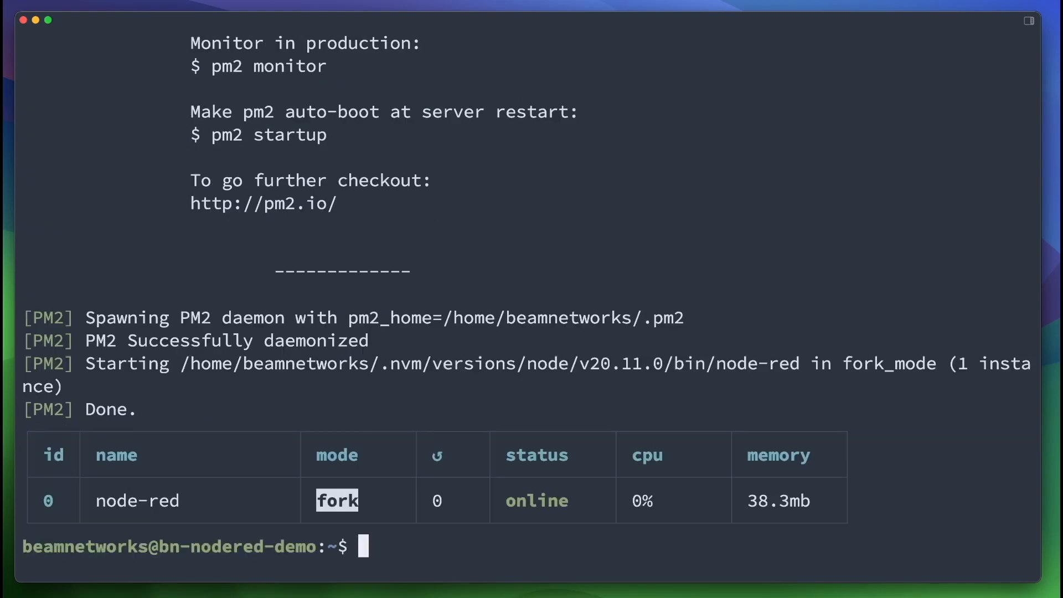
type("pm2 startup systemd")
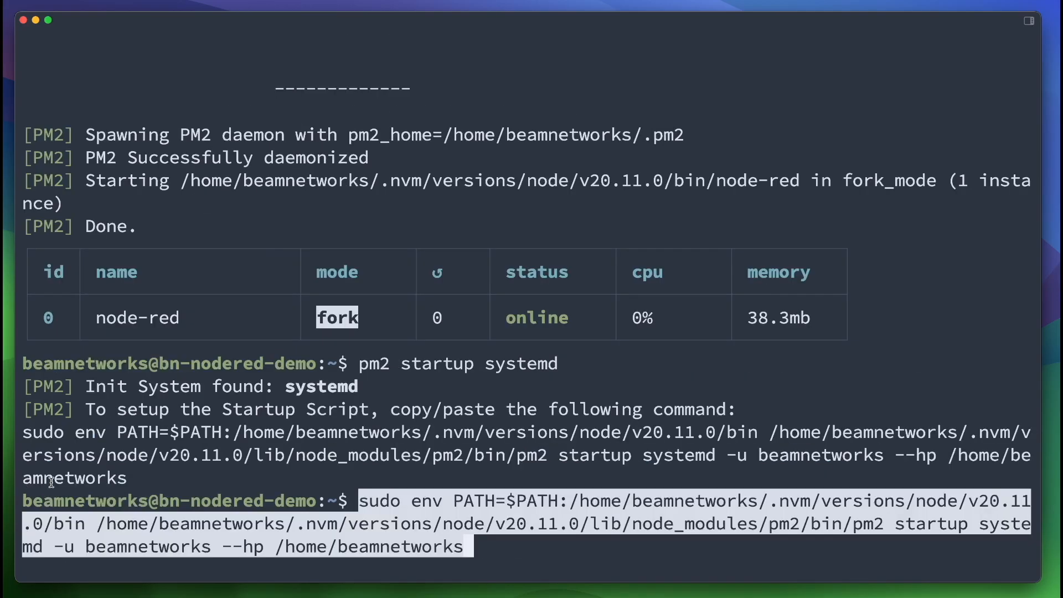
mouse_move(352, 391)
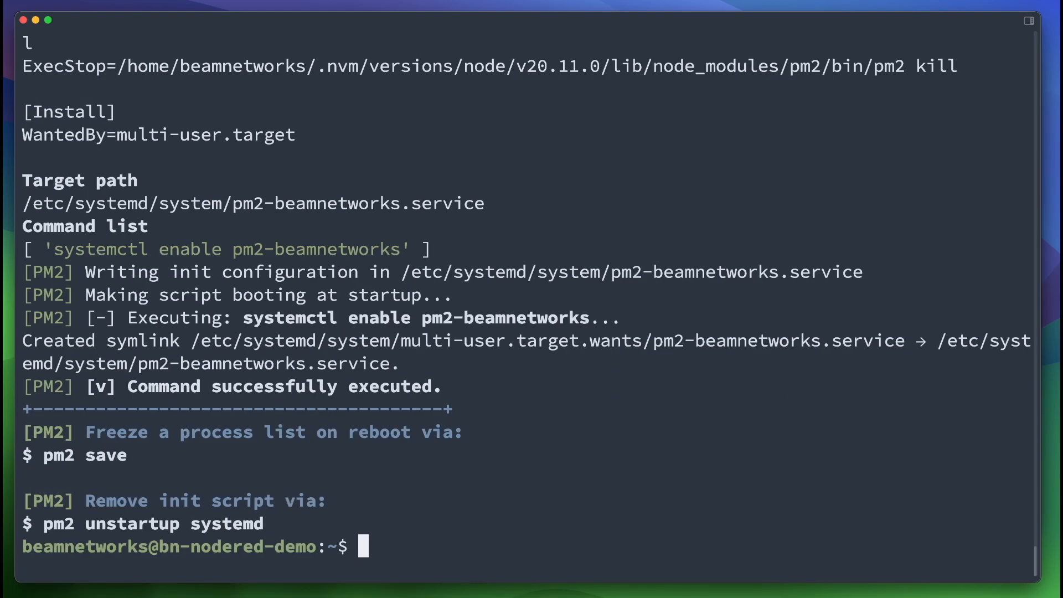
Step: Run the sudo env pm2 startup command, then list network addresses with ip a
type("pm")
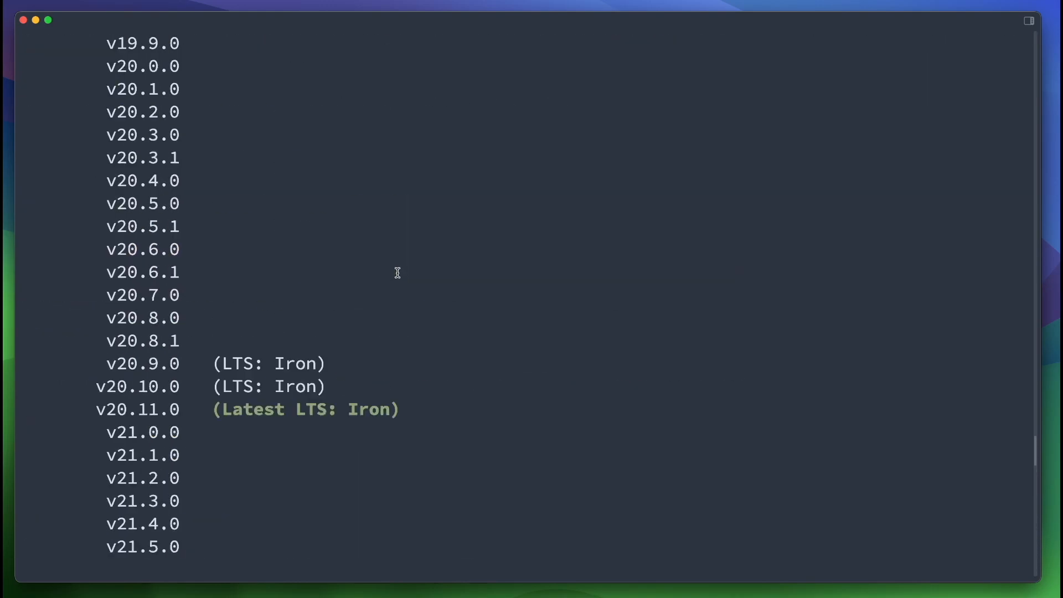
type("ip a")
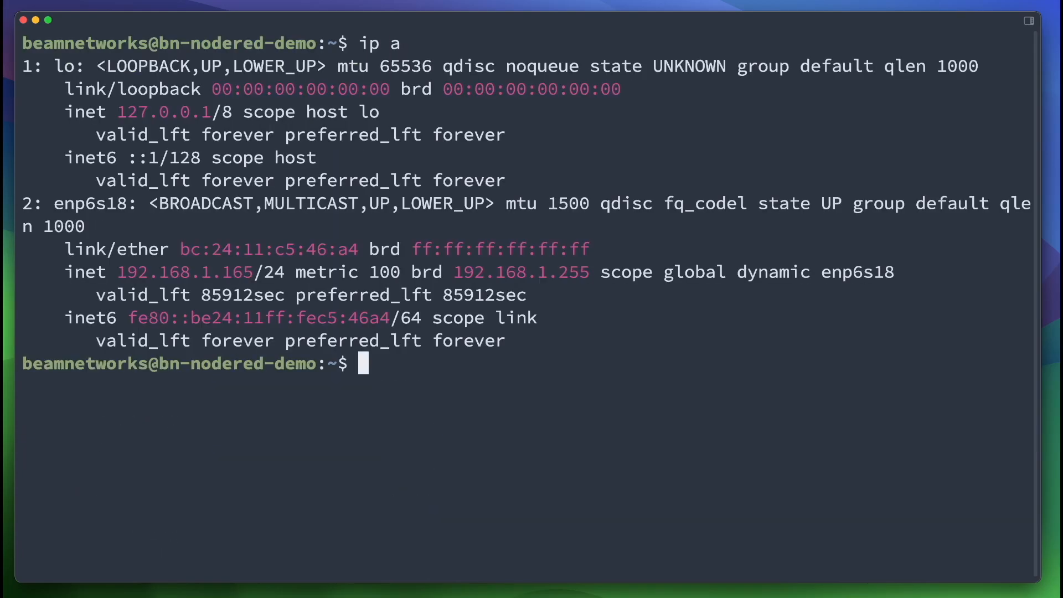
Step: Copy the server address 192.168.1.165 from the ip a output
double_click(182, 272)
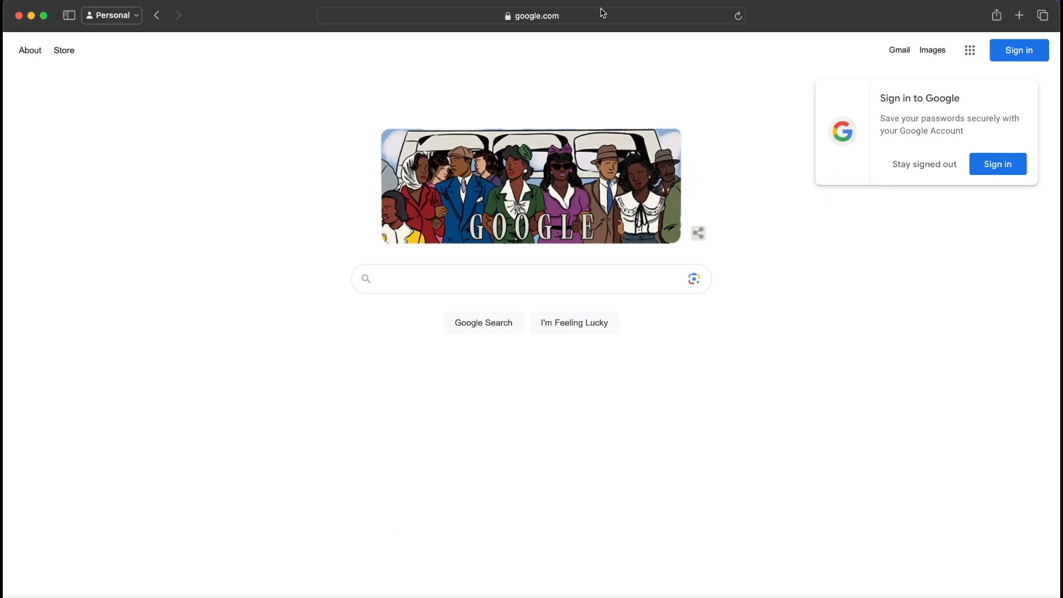
Step: Load Node-RED at 192.168.1.165 in Safari and page through the welcome tour to close it
type("192.168.1.165")
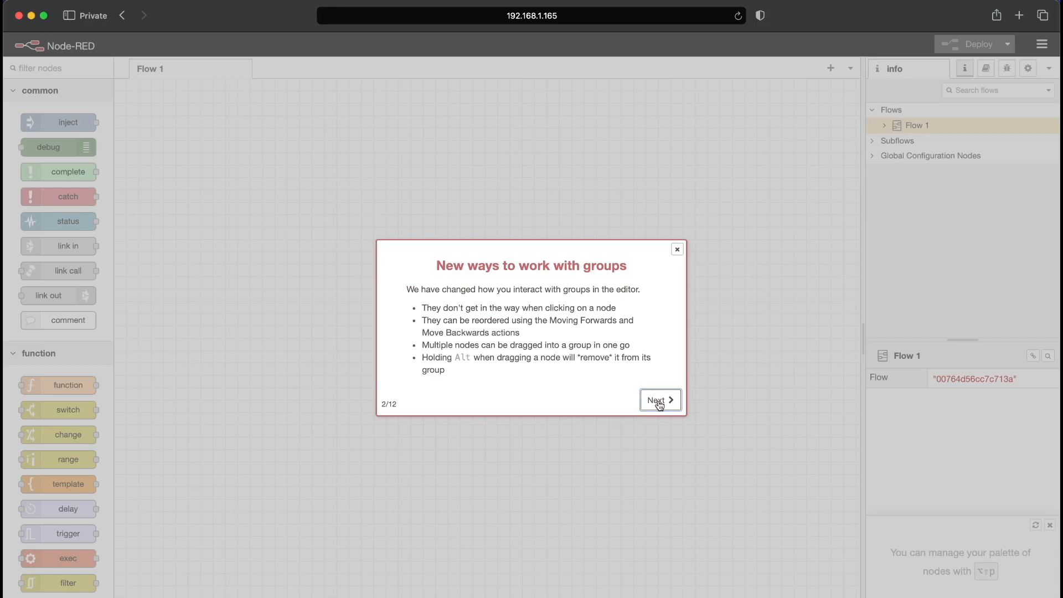
left_click(660, 400)
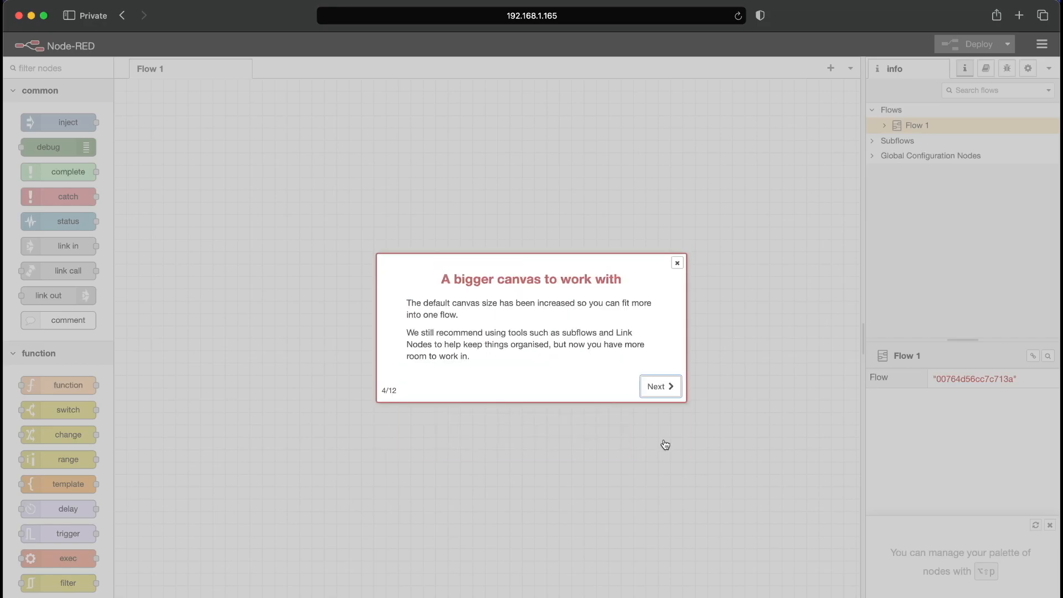
left_click(661, 386)
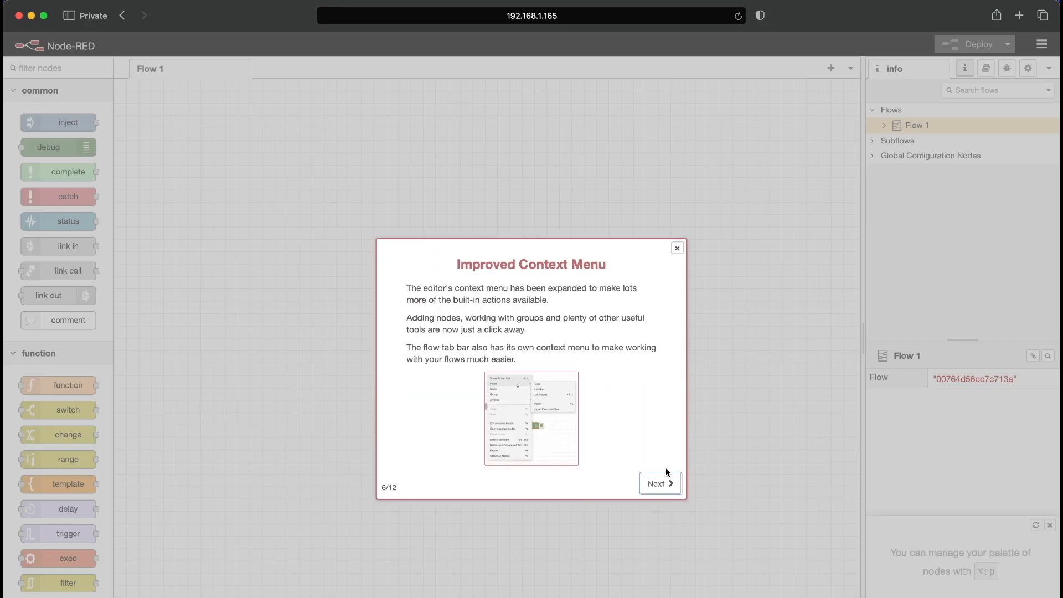
left_click(661, 484)
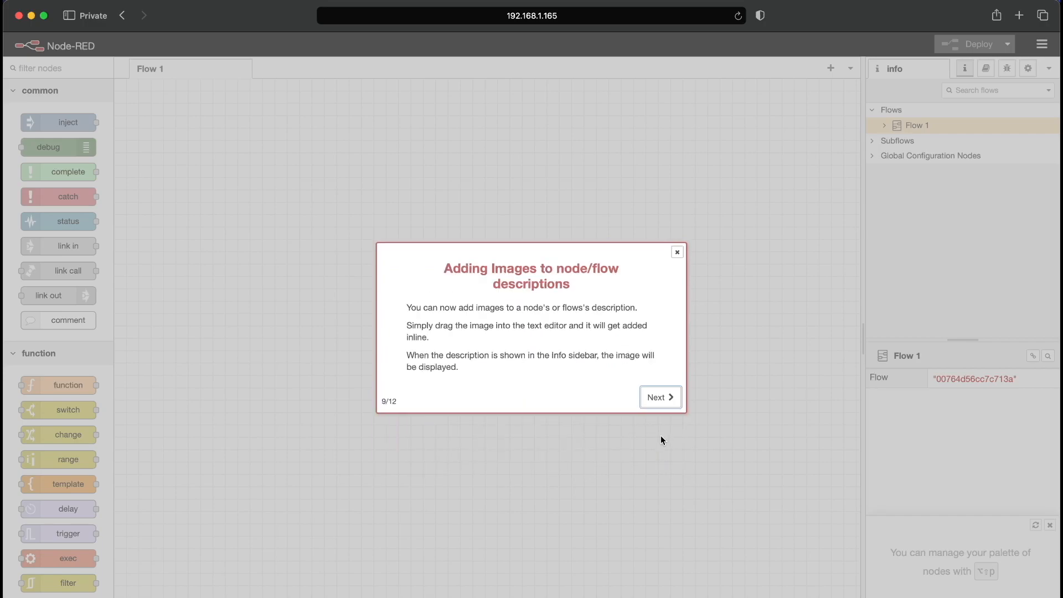
left_click(660, 397)
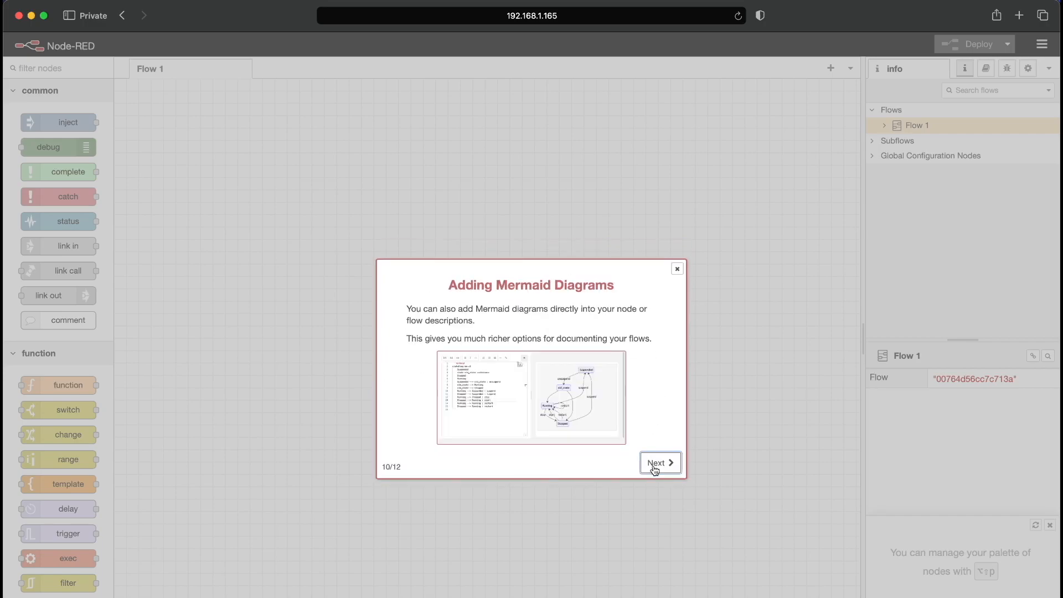
left_click(660, 463)
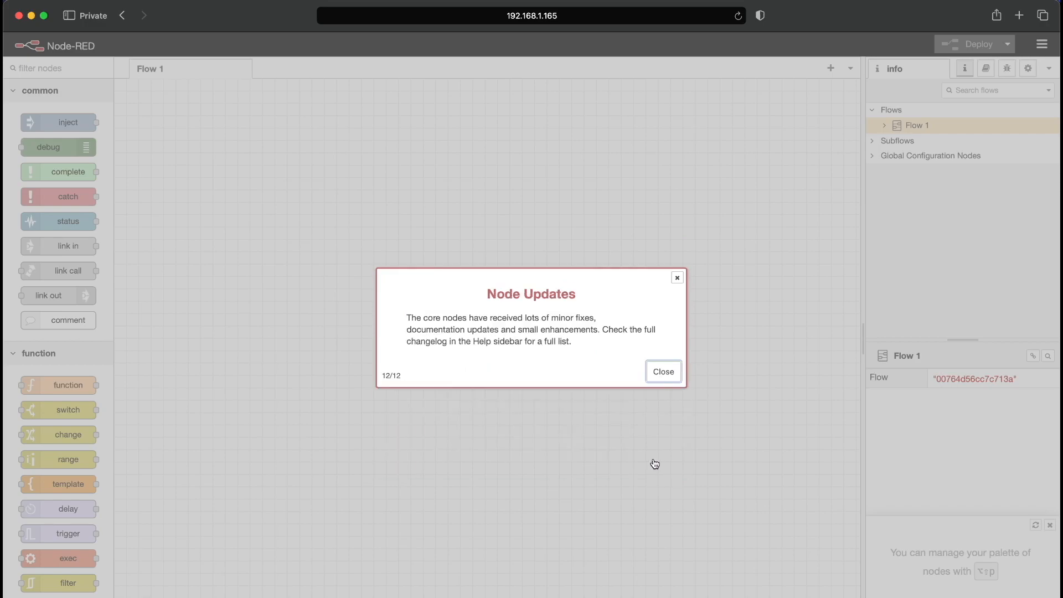
left_click(664, 371)
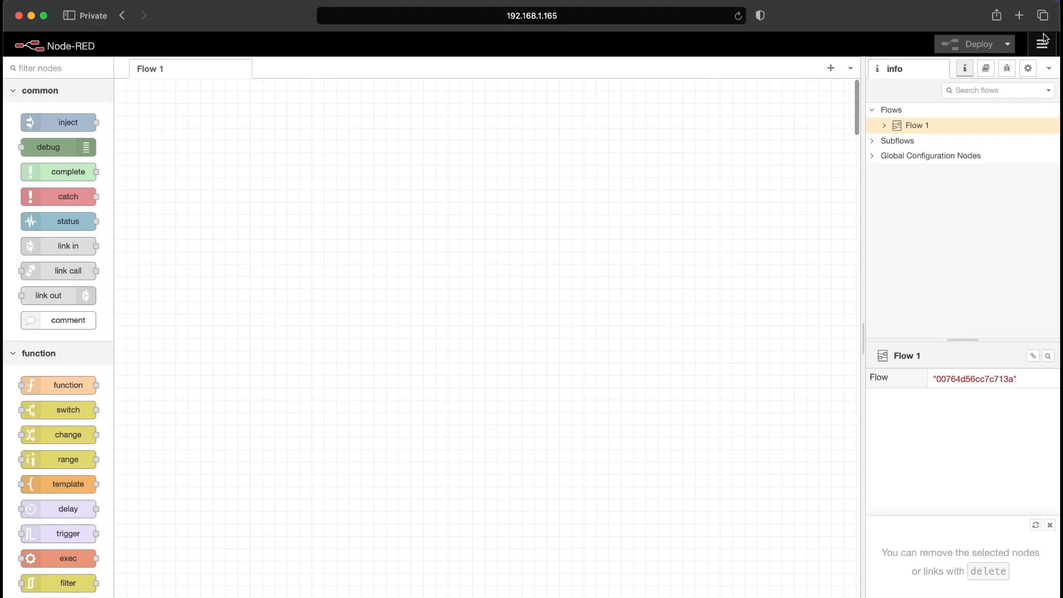
left_click(1042, 43)
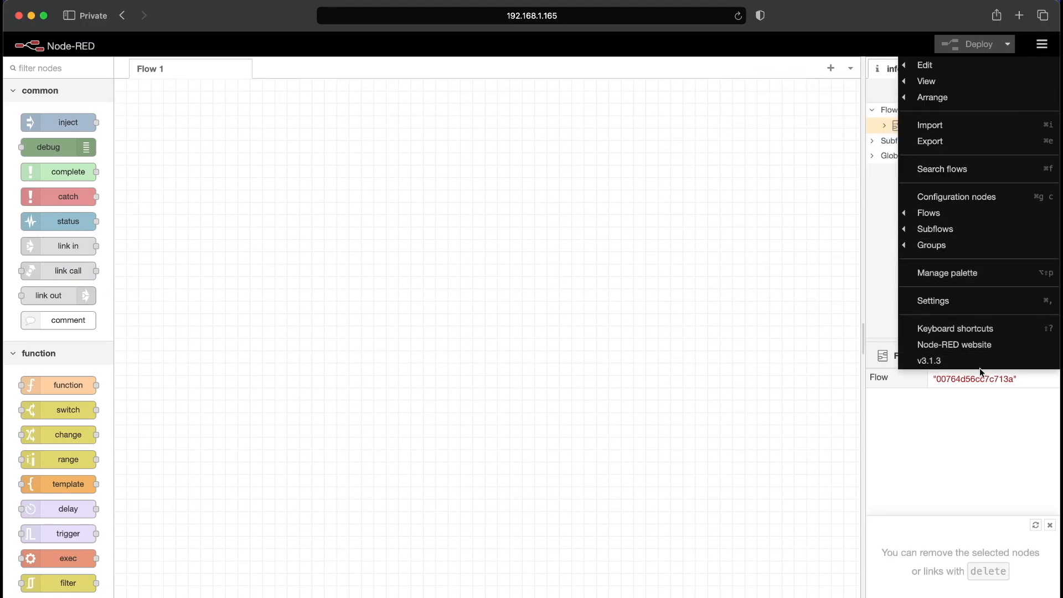
left_click(928, 361)
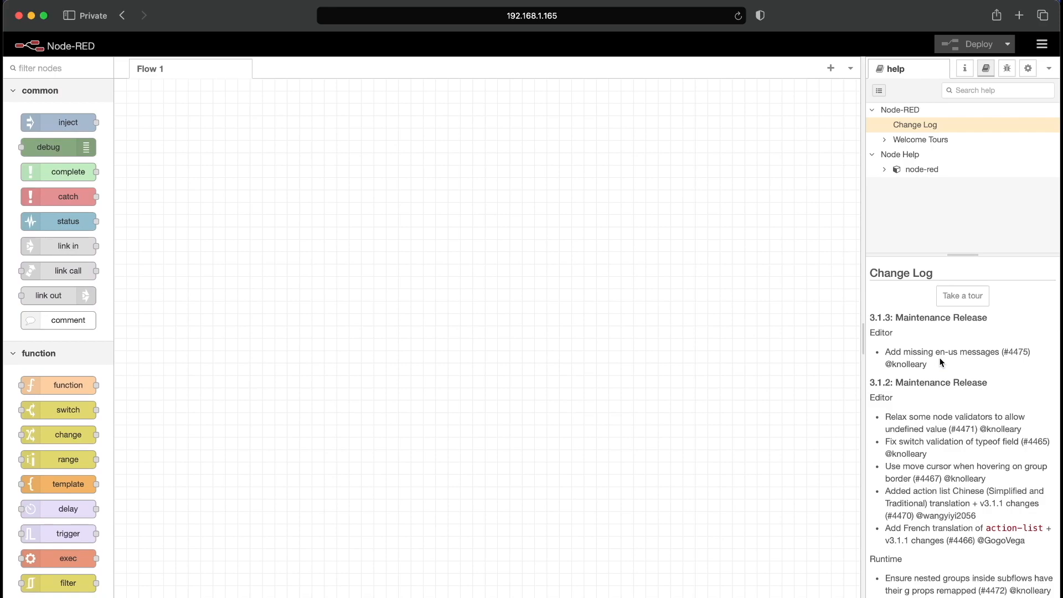
mouse_move(855, 338)
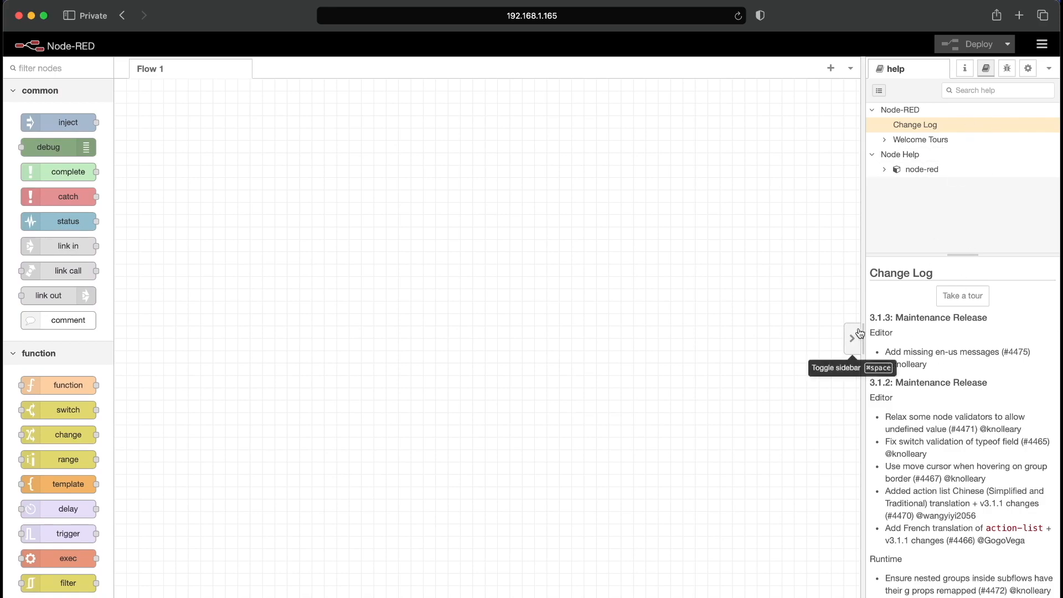
mouse_move(452, 521)
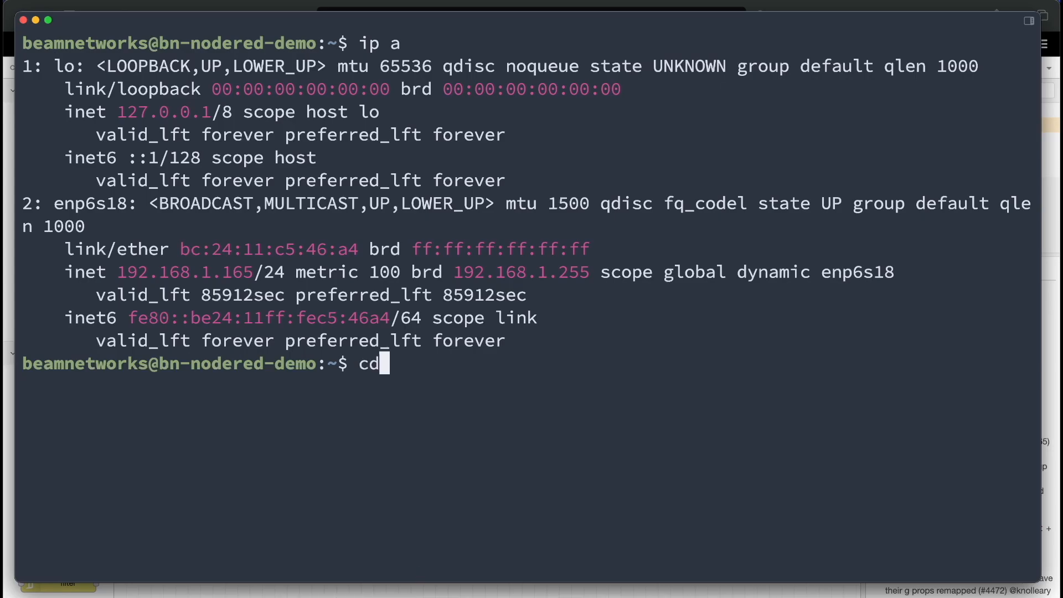
Step: Open ~/.node-red/settings.js in nano and search for the 'tours' setting to set it false
type(".node-red")
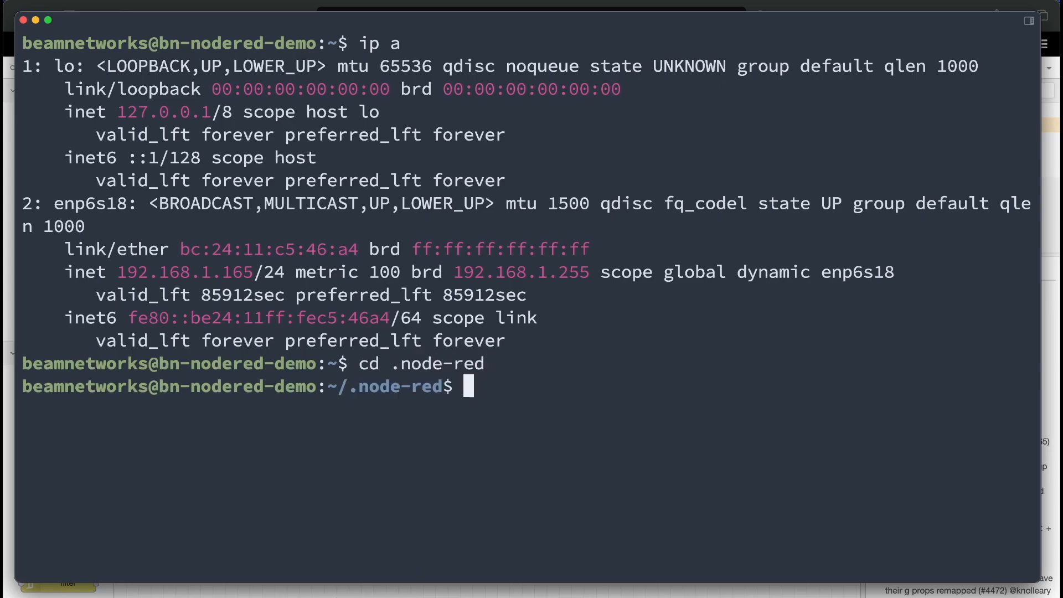
type("ls")
type("nano")
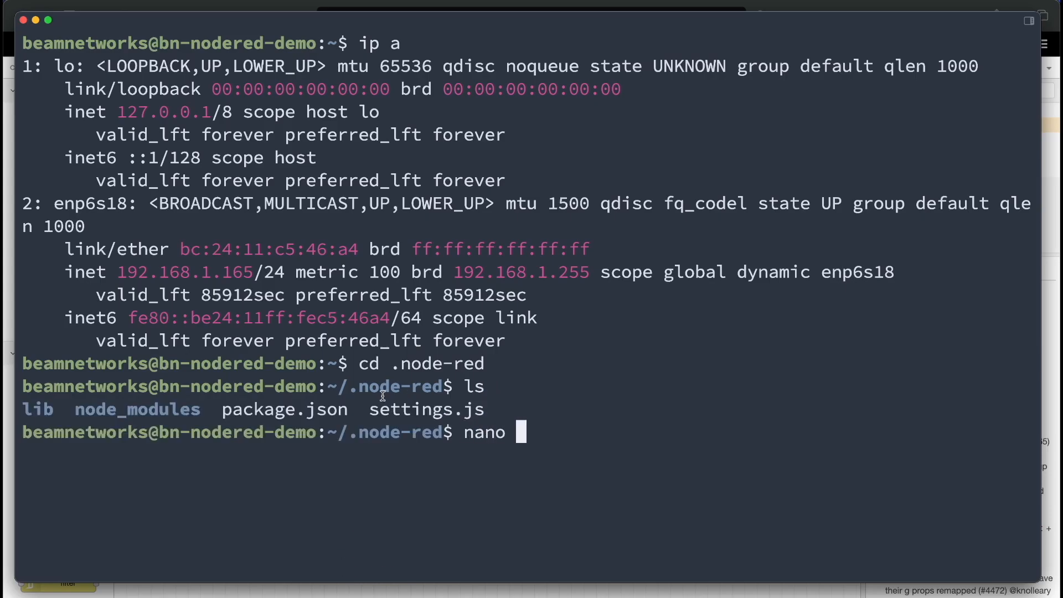
type("settings.js")
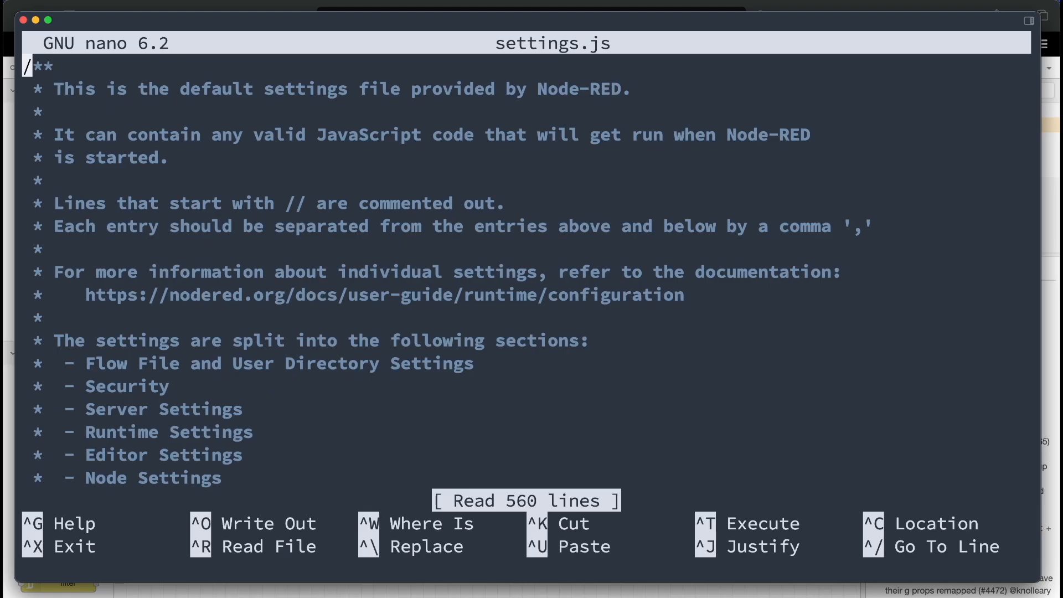
key("ctrl+w")
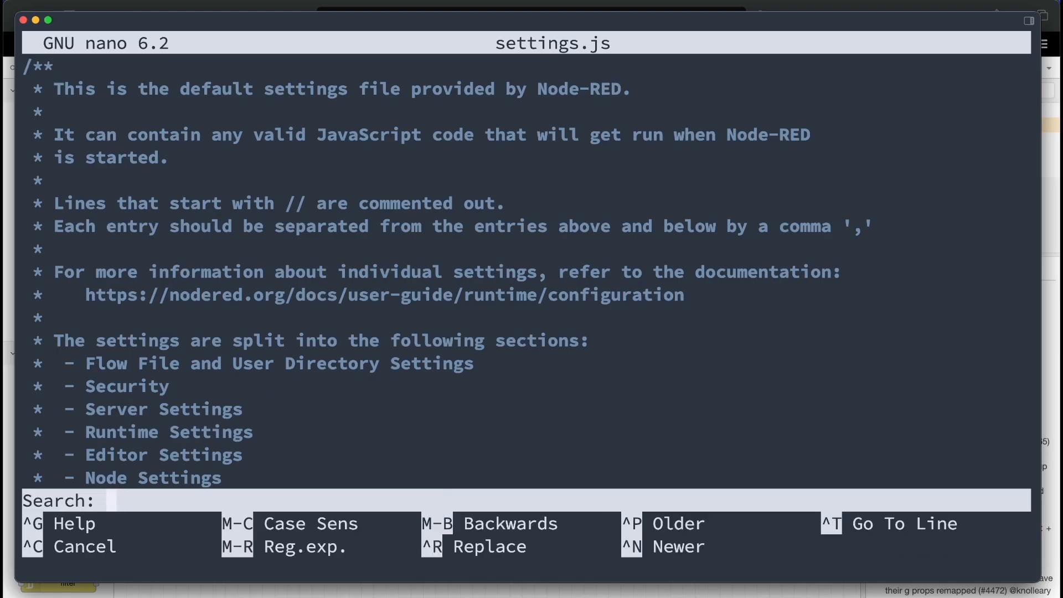
type("tours")
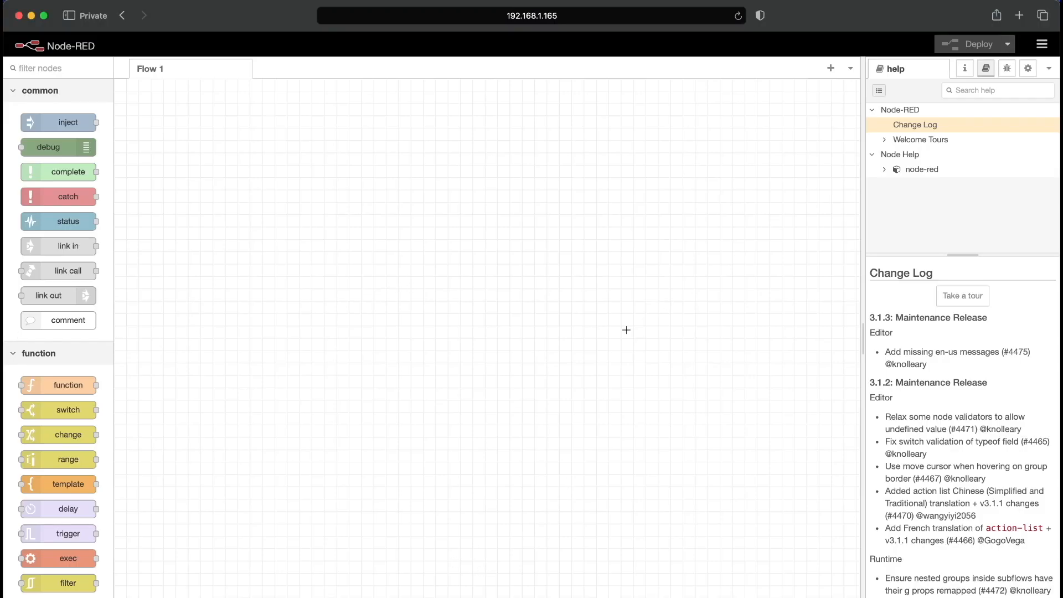
mouse_move(508, 120)
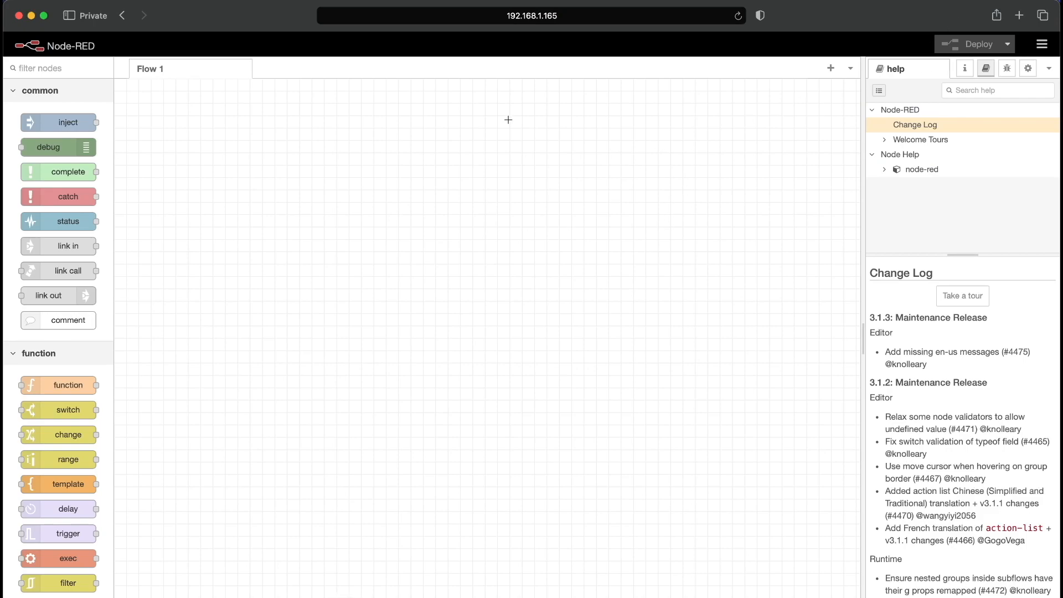
mouse_move(882, 50)
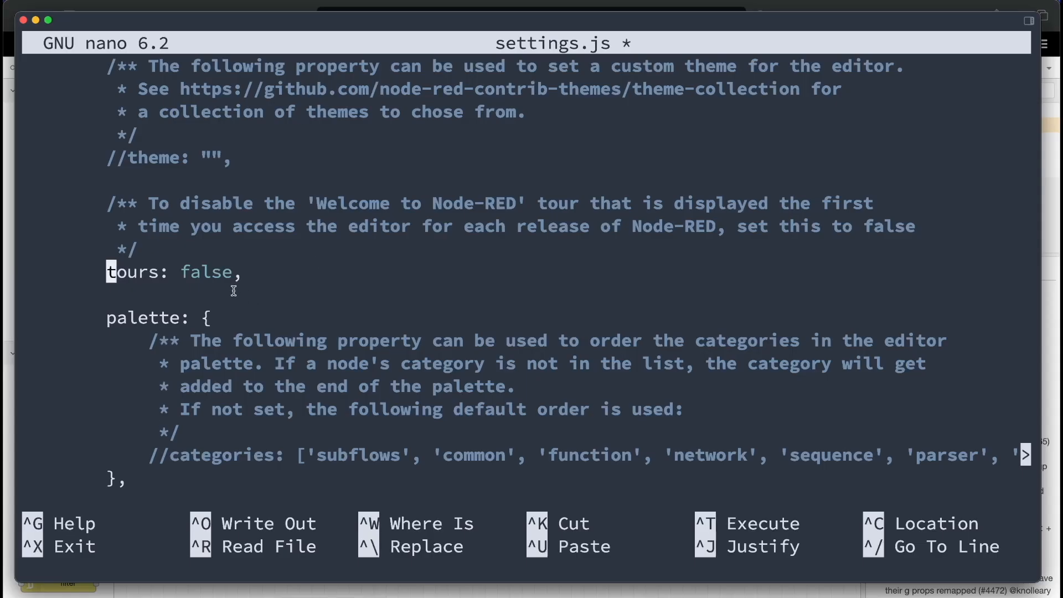
Step: Find the adminAuth block in settings.js and uncomment it for an admin user
left_click_drag(109, 272, 236, 272)
type("adm")
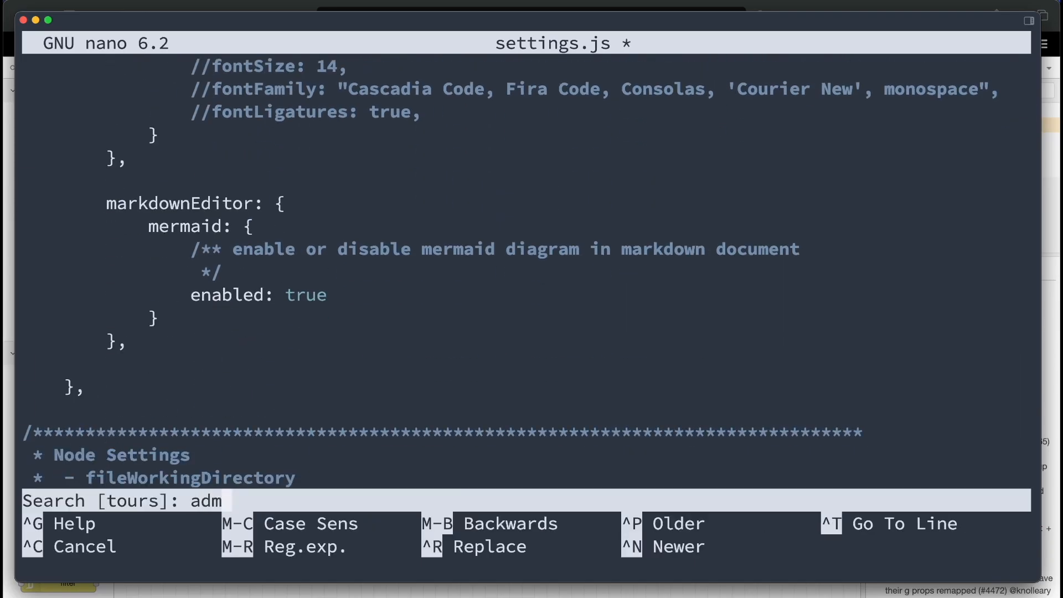
key("Enter")
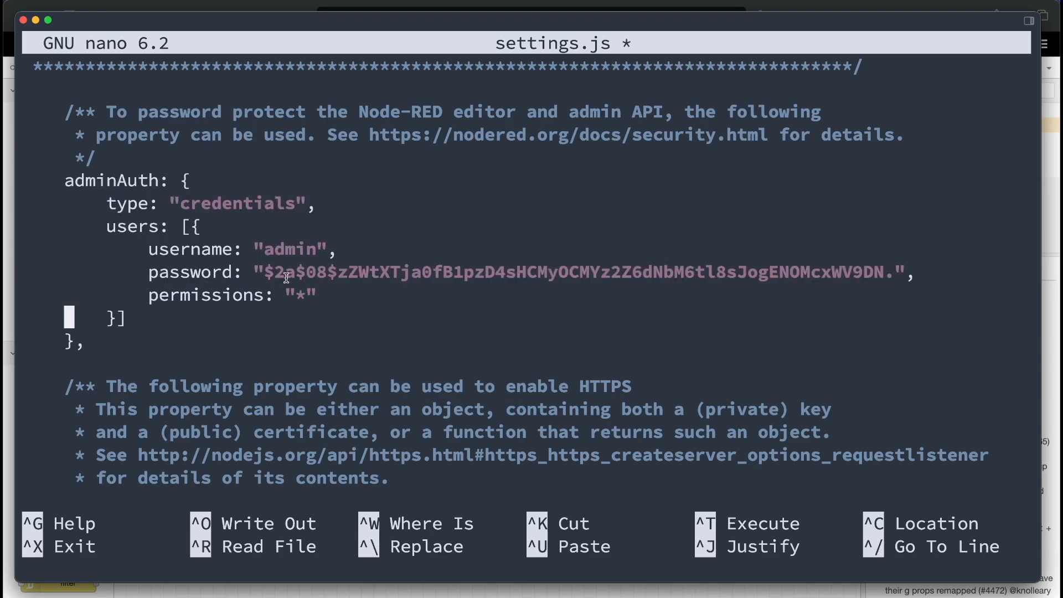
left_click_drag(265, 271, 895, 272)
type("node-r")
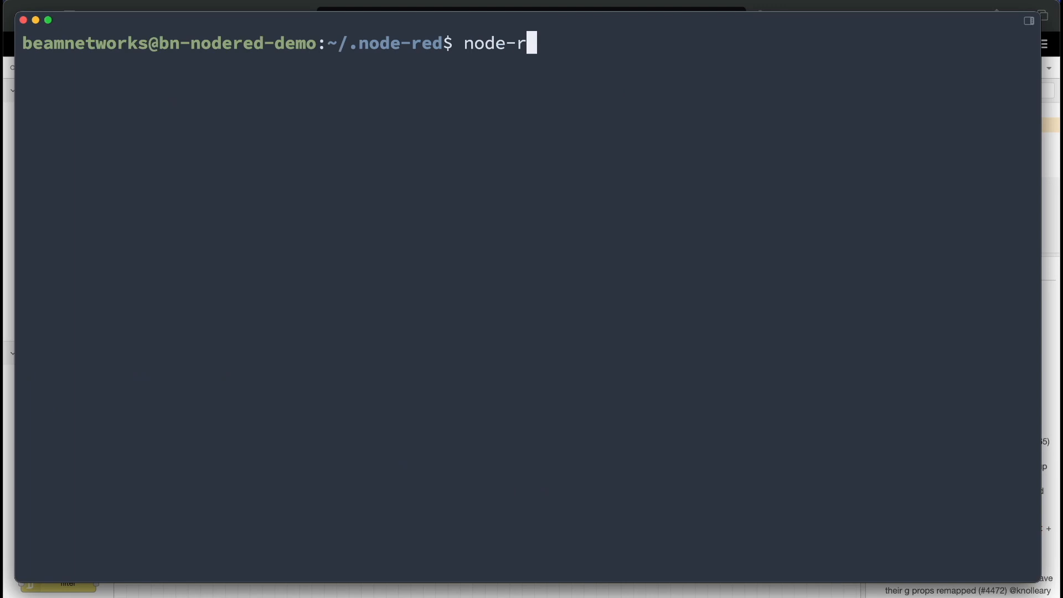
Step: Generate a bcrypt hash with node-red admin hash-pw and copy the output hash
type("ed admin hash-pw")
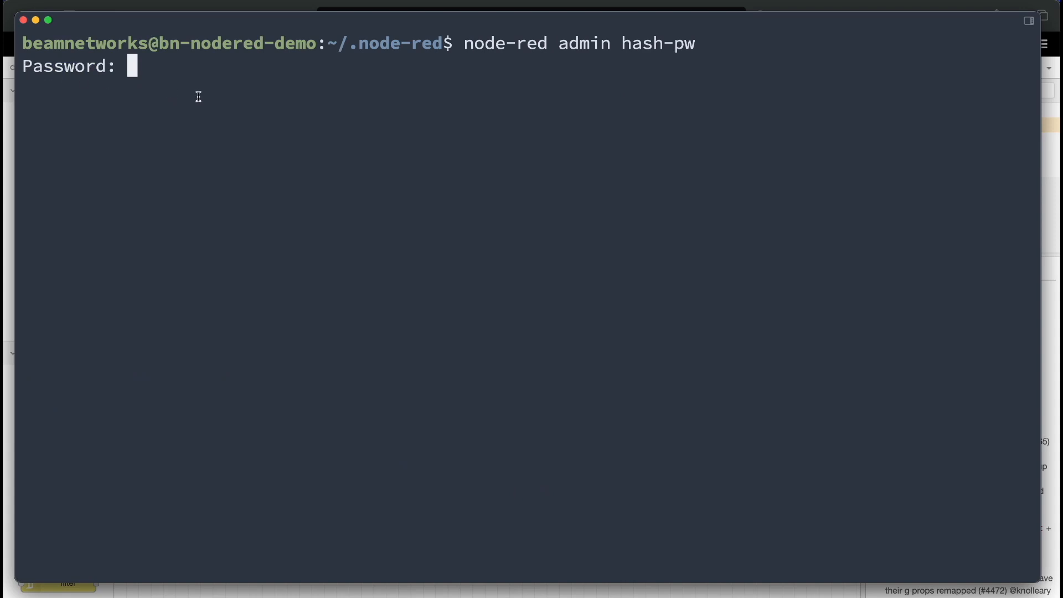
key("Enter")
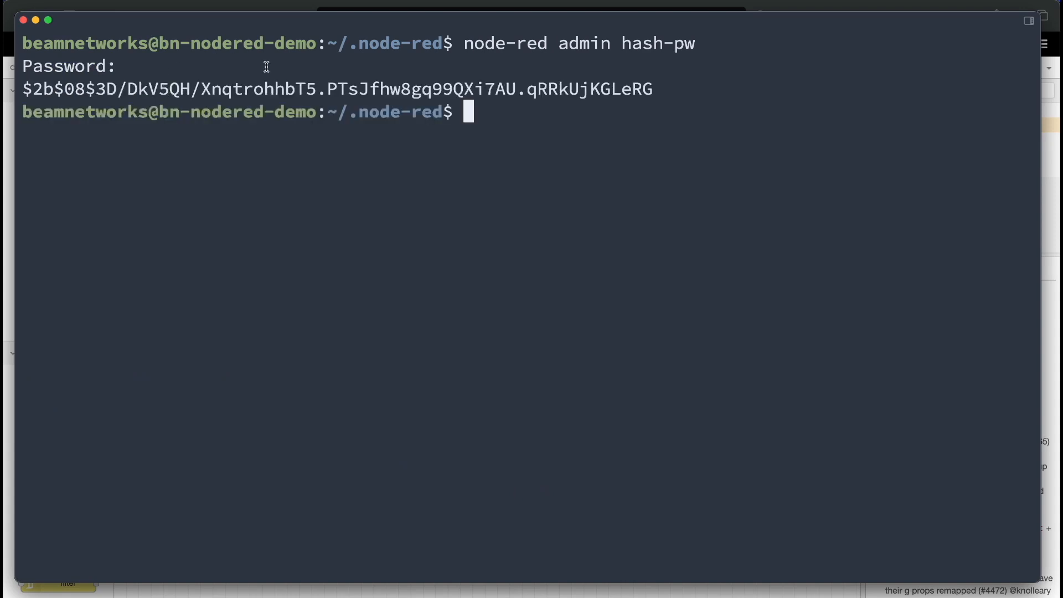
left_click_drag(22, 89, 654, 89)
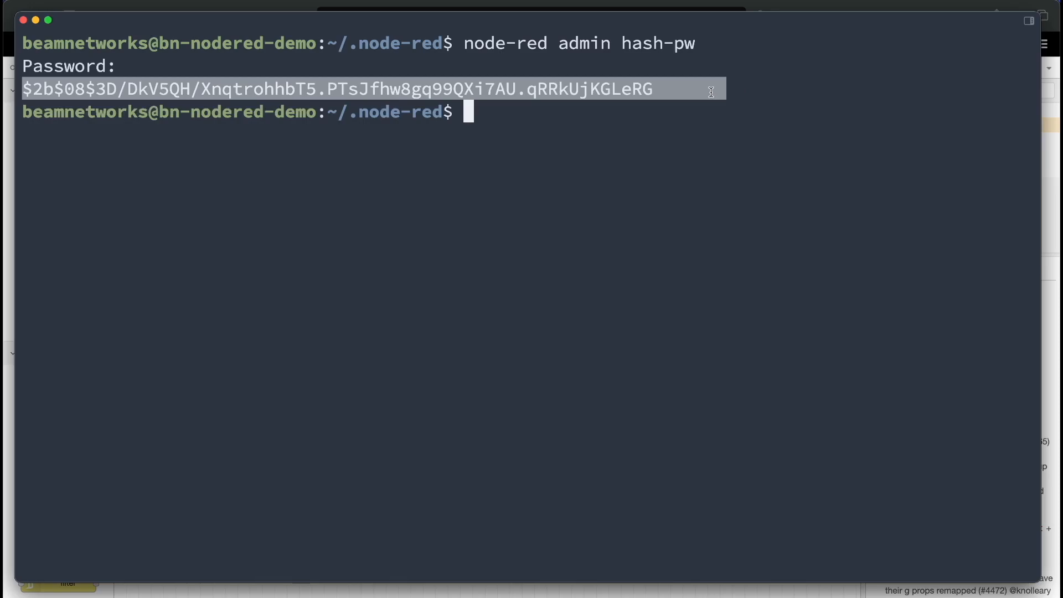
type("nano setti")
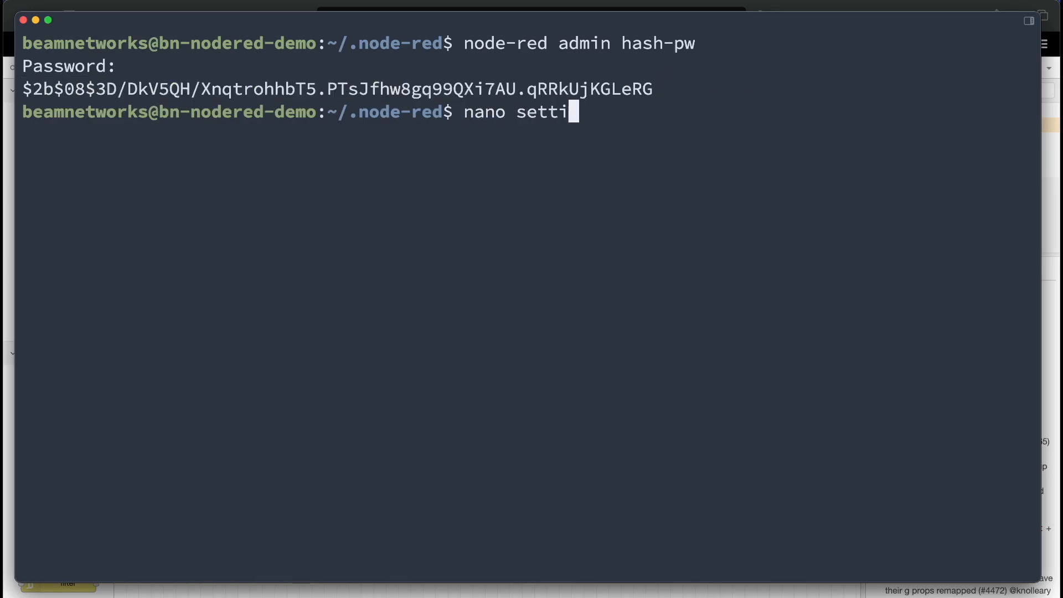
Step: Replace the adminAuth password in settings.js with the copied hash and save
key("enter")
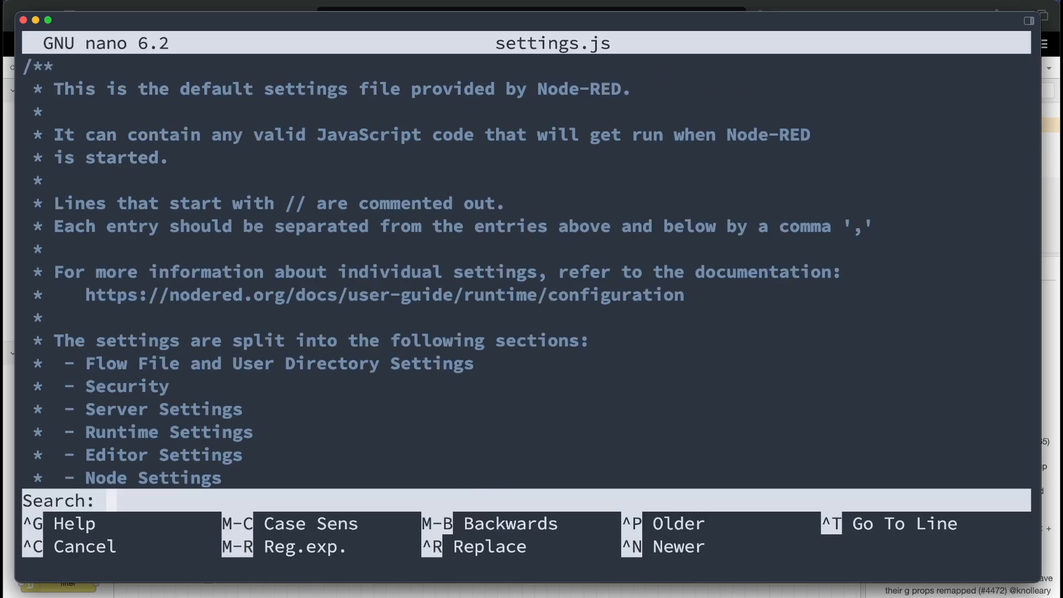
type("admin")
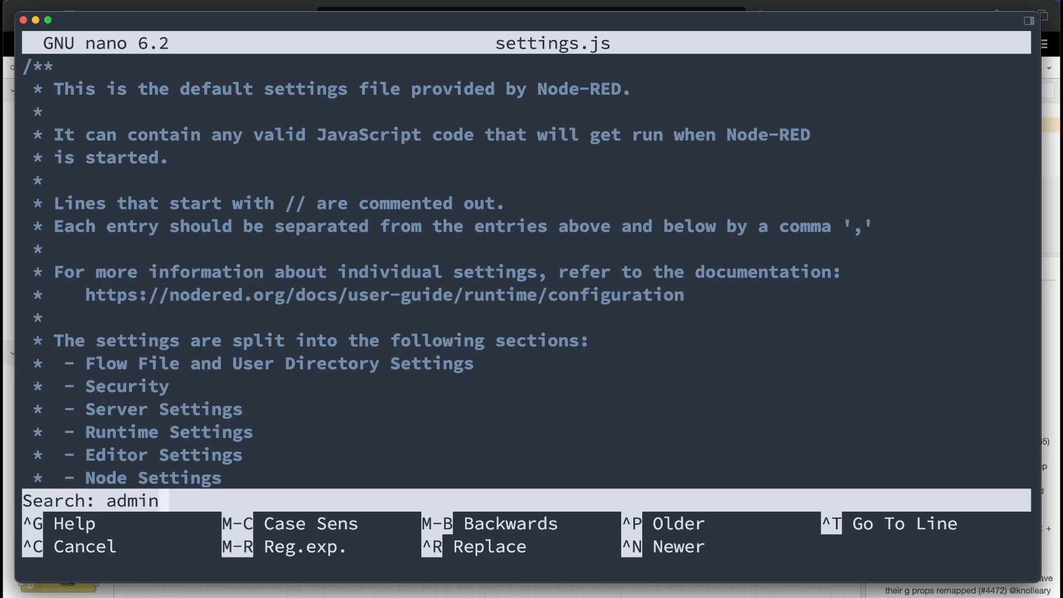
key("Enter")
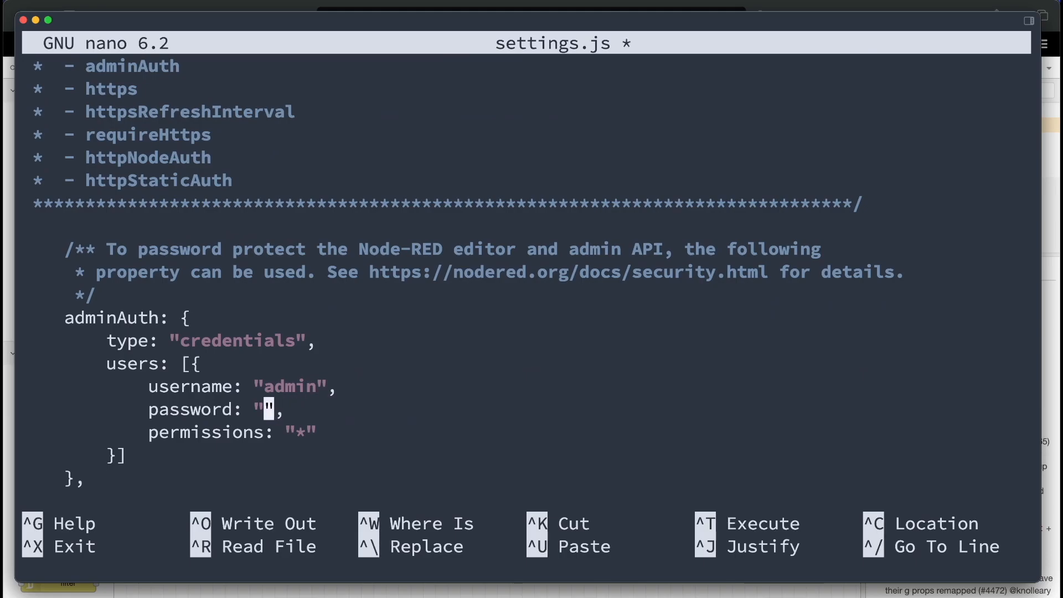
key("ctrl+o")
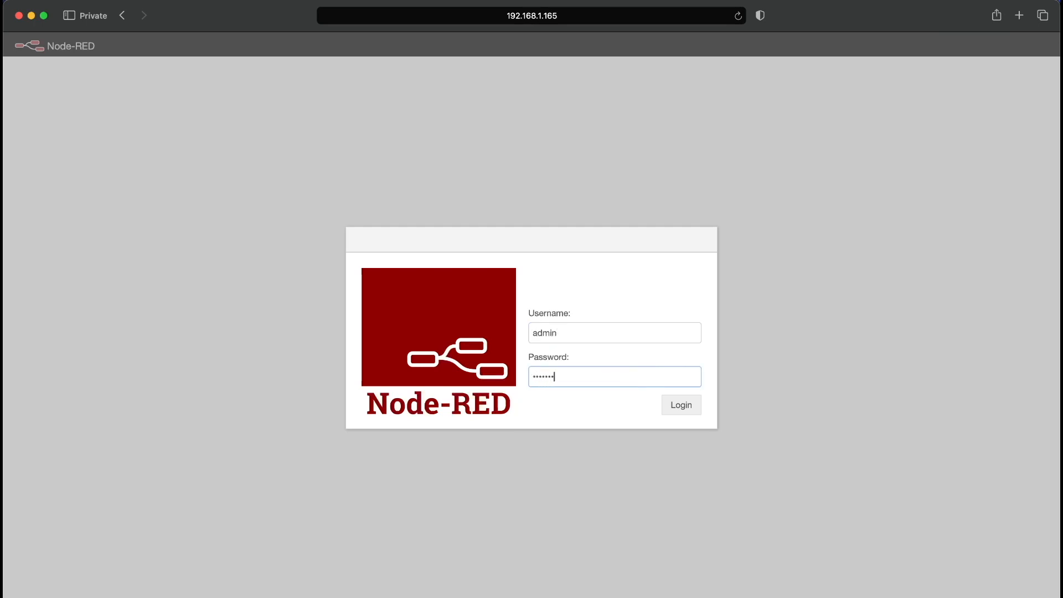
Step: Log in at 192.168.1.165 as admin and open the user menu showing admin
left_click(682, 405)
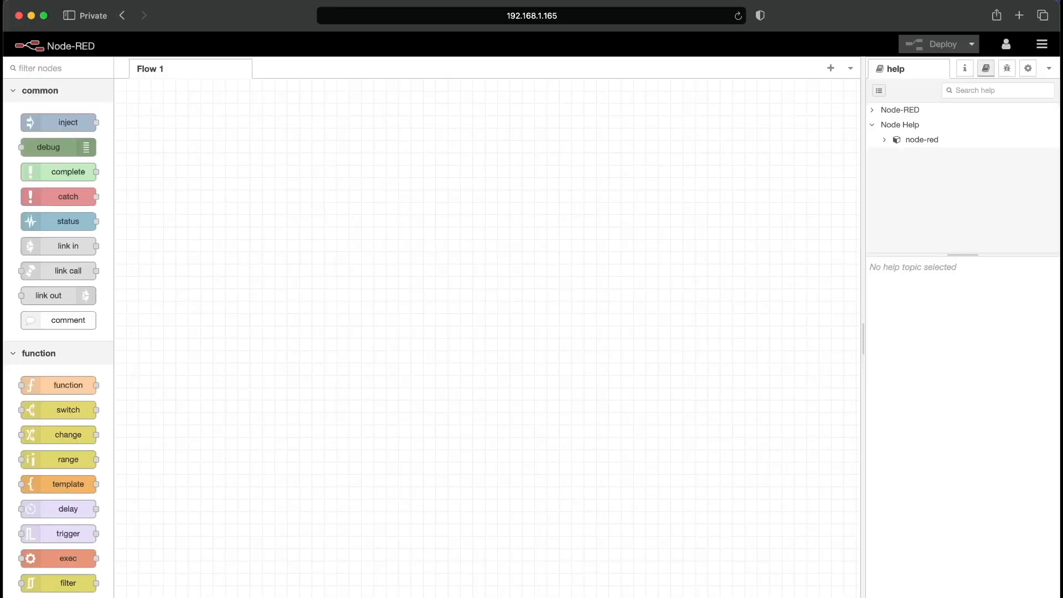
left_click(1008, 44)
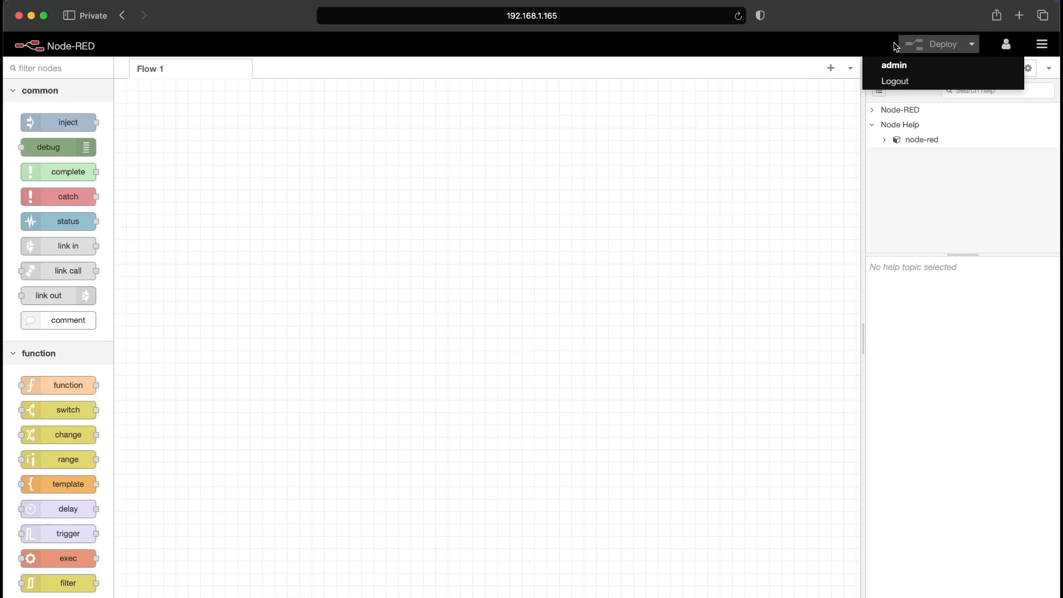
mouse_move(473, 307)
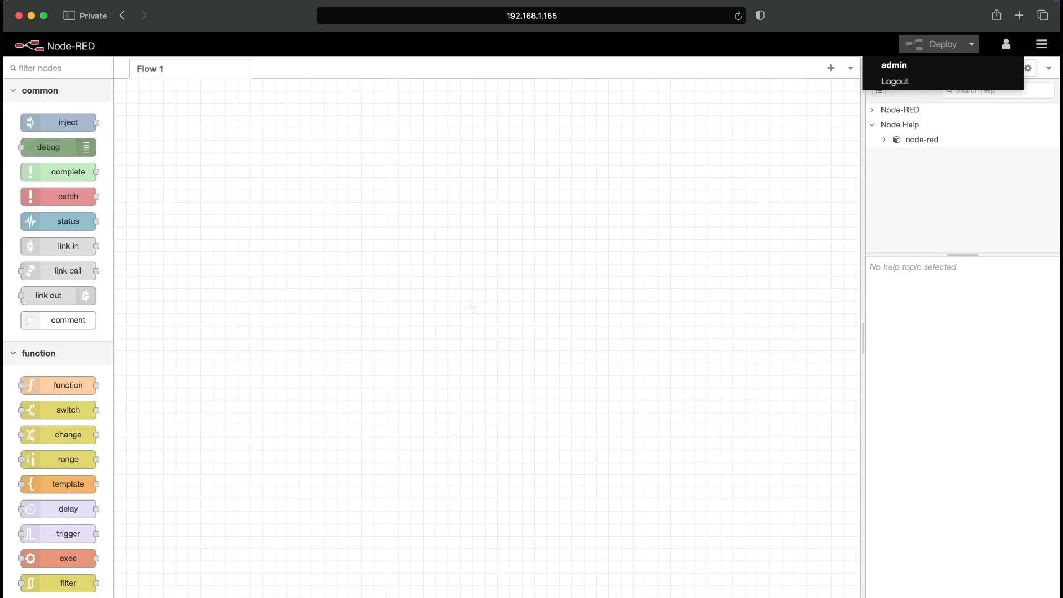
mouse_move(144, 380)
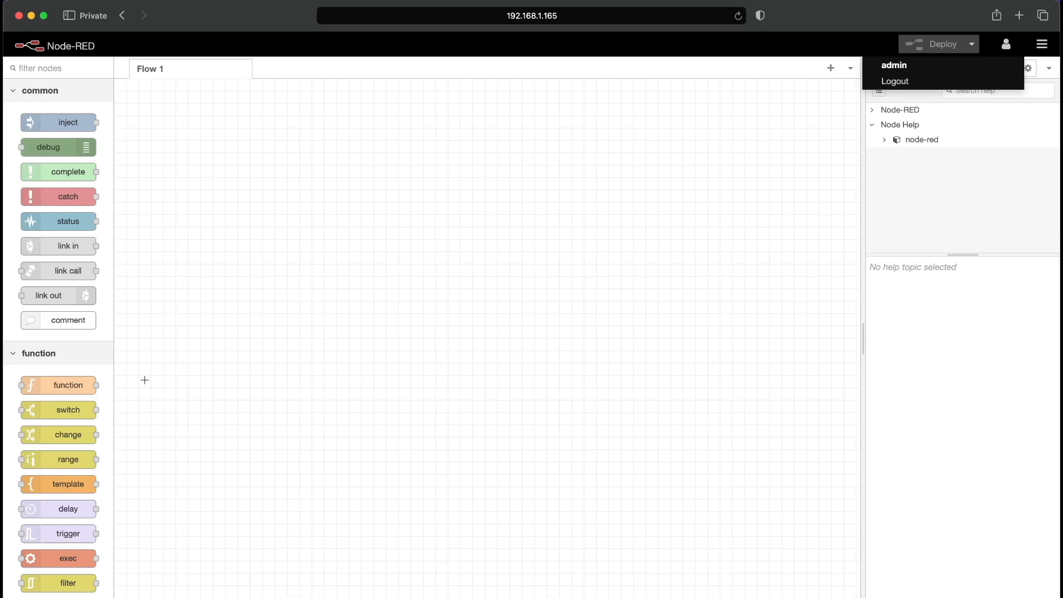